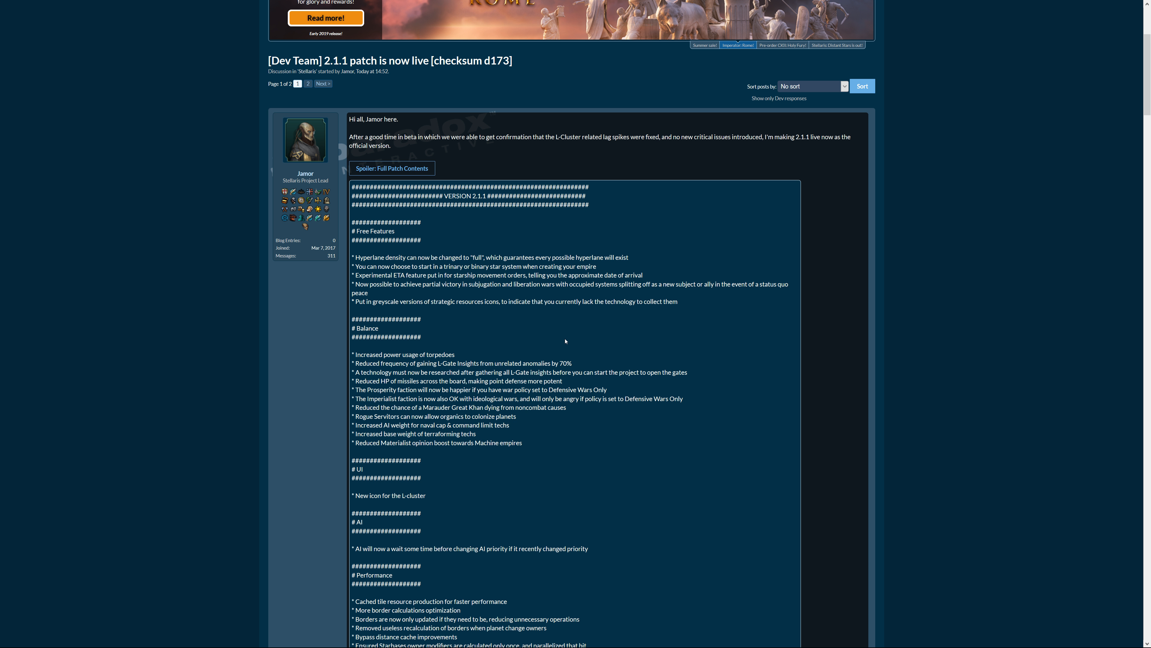
pyautogui.moveTo(558, 331)
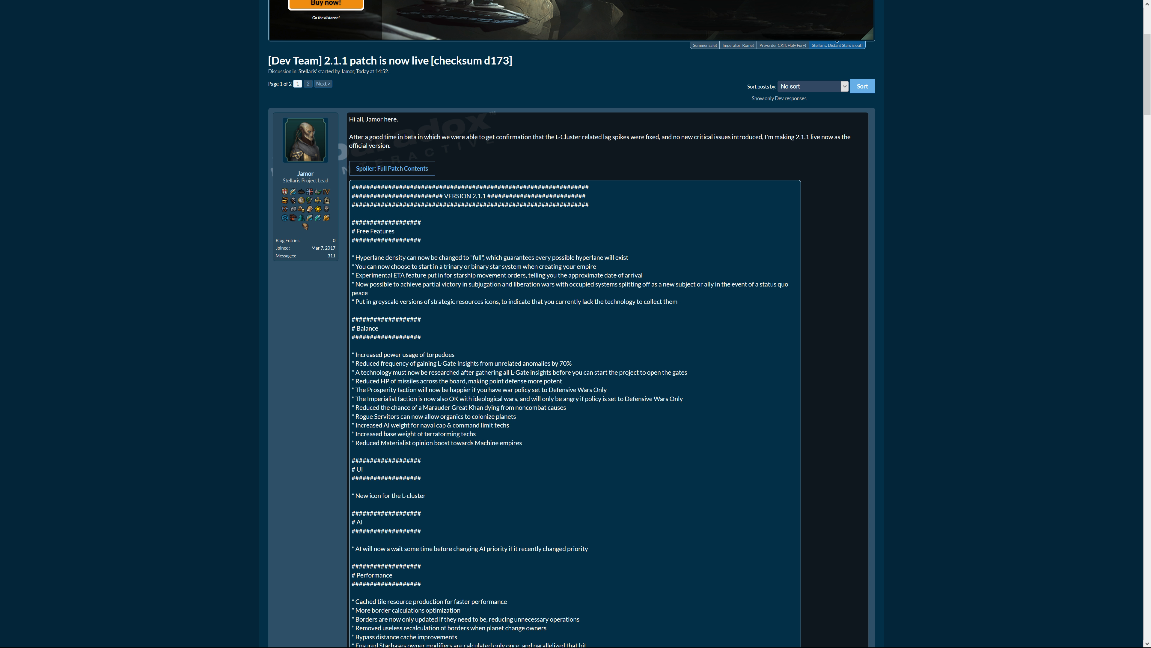
pyautogui.moveTo(694, 313)
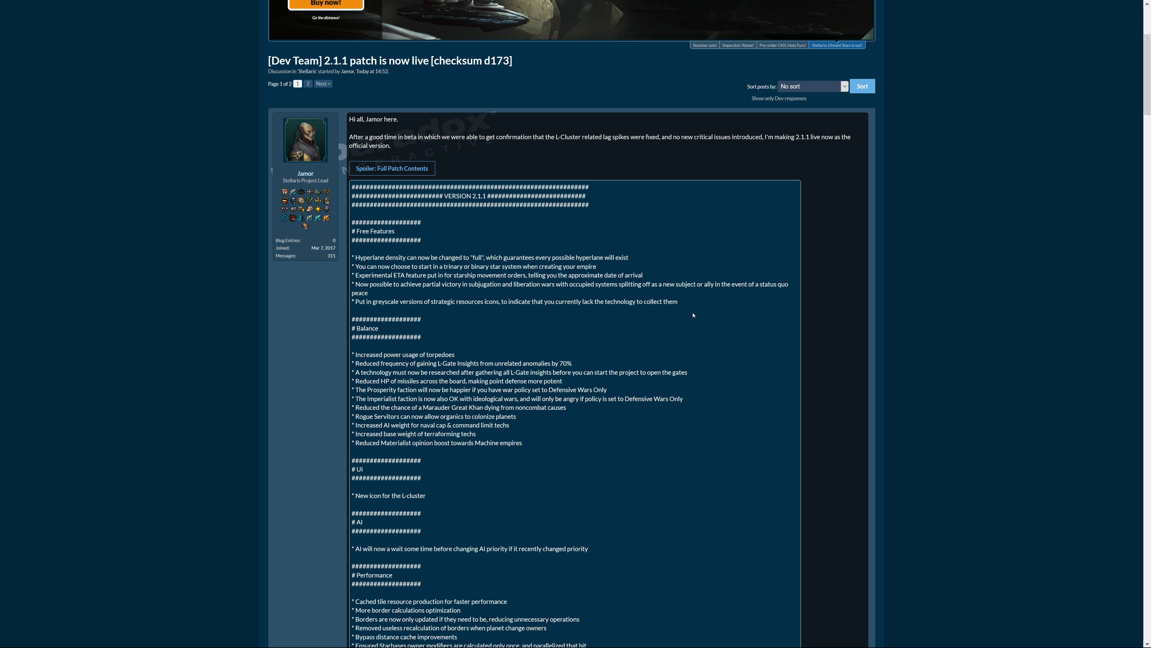
pyautogui.moveTo(676, 317)
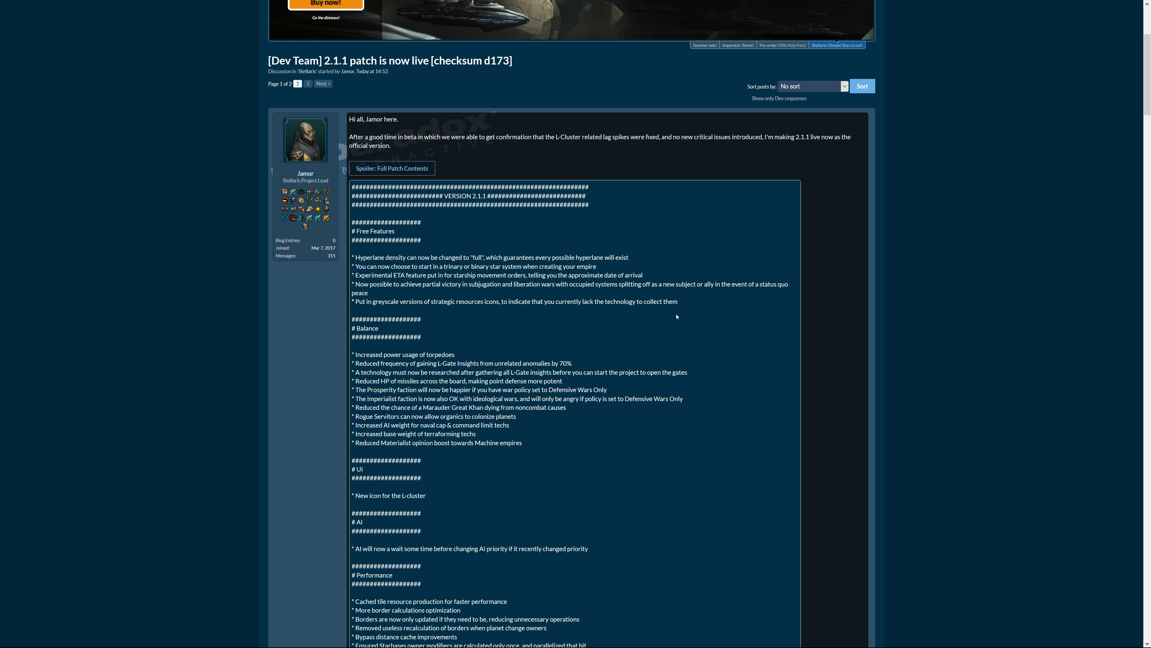
pyautogui.moveTo(654, 319)
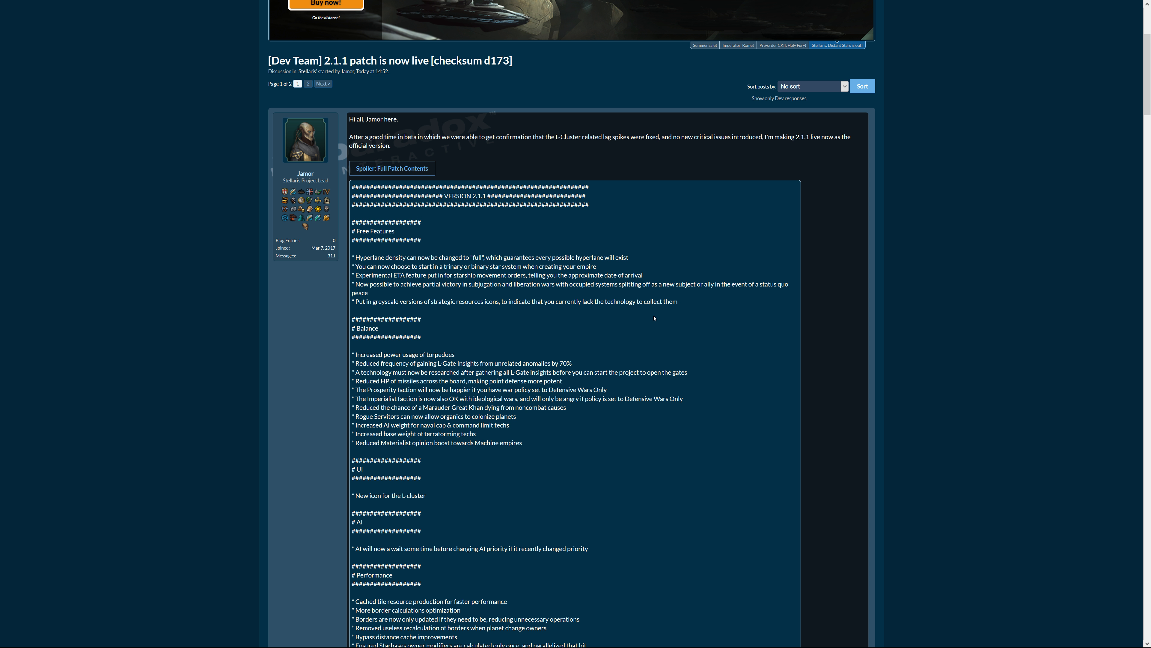
pyautogui.moveTo(650, 311)
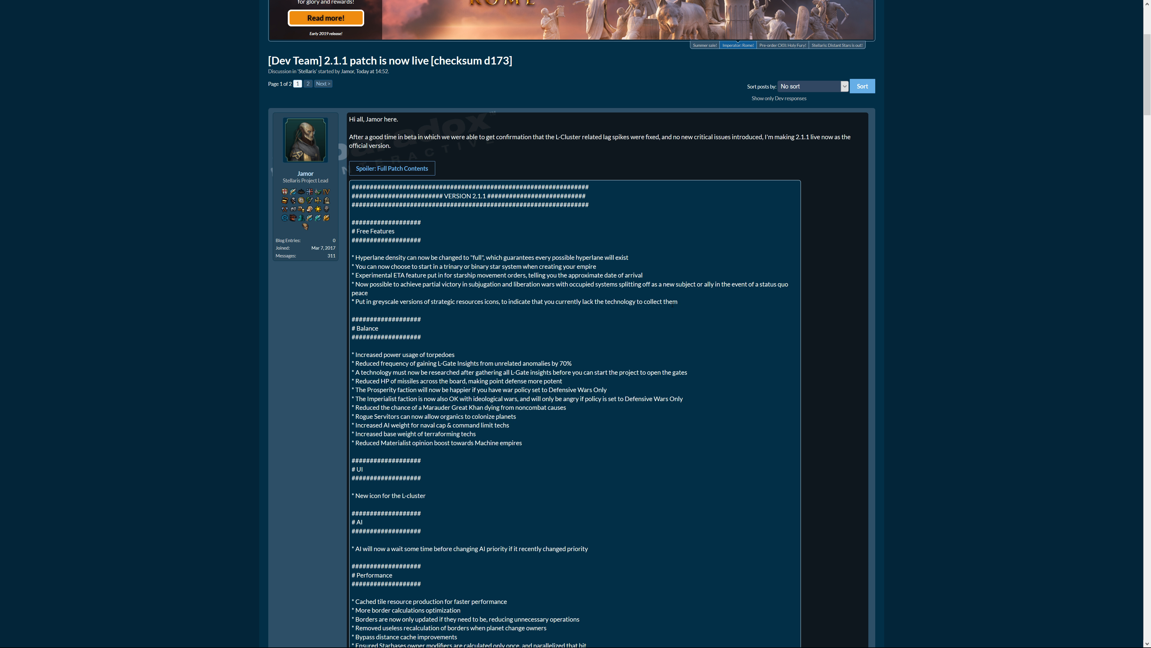
pyautogui.moveTo(678, 302)
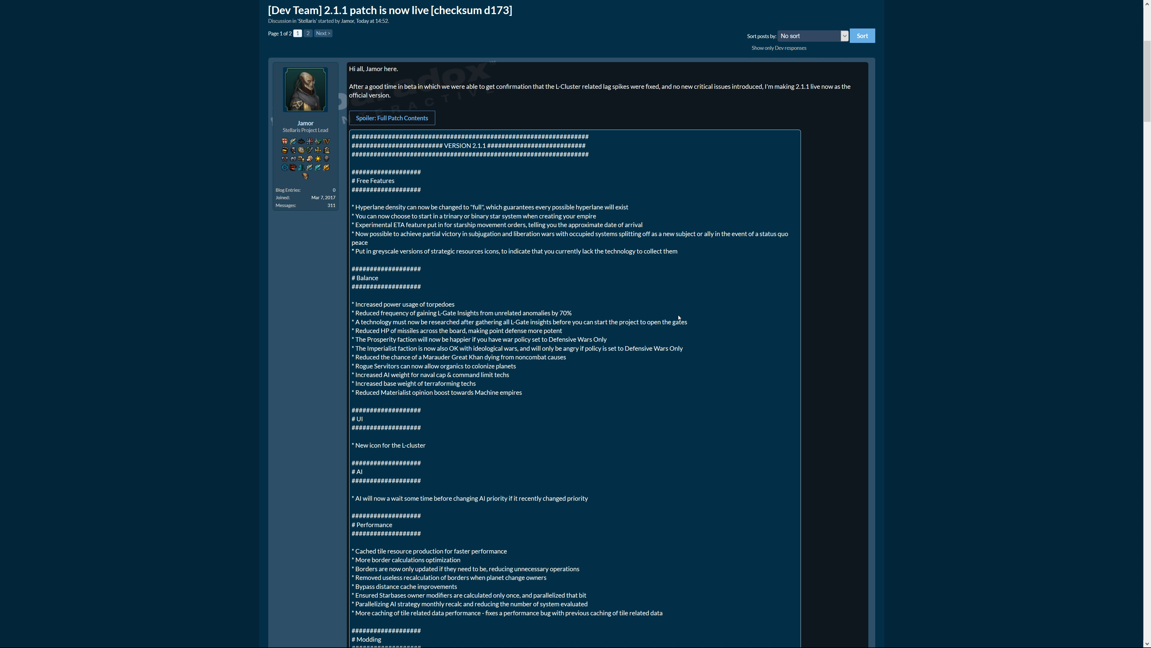
pyautogui.scroll(-3)
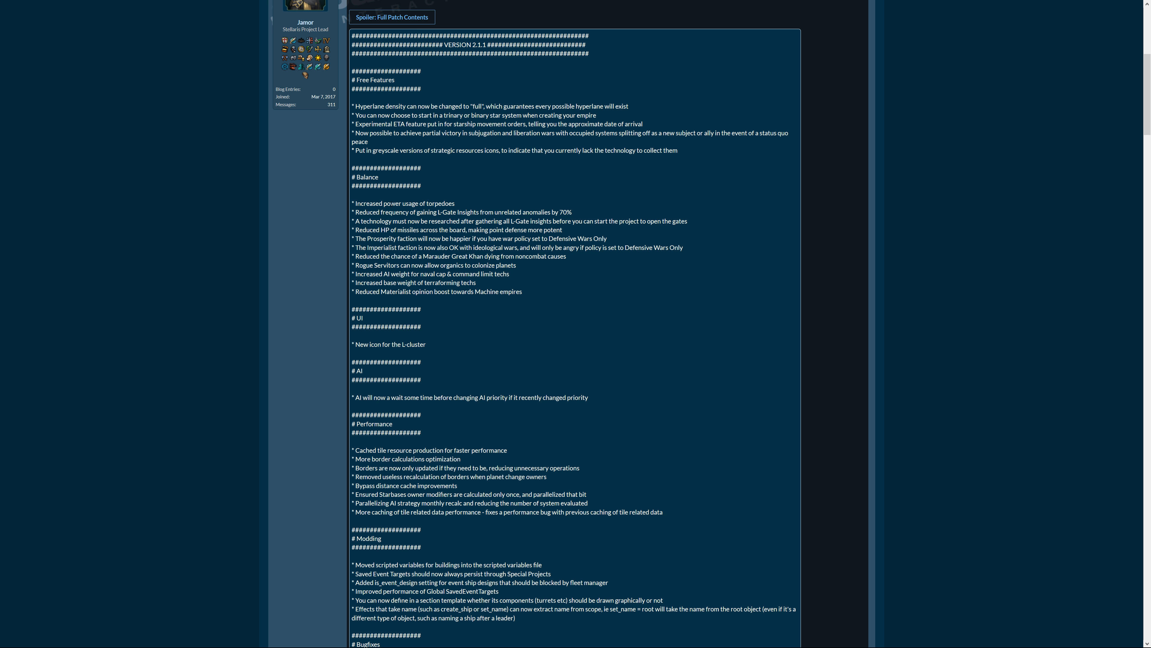
pyautogui.moveTo(670, 230)
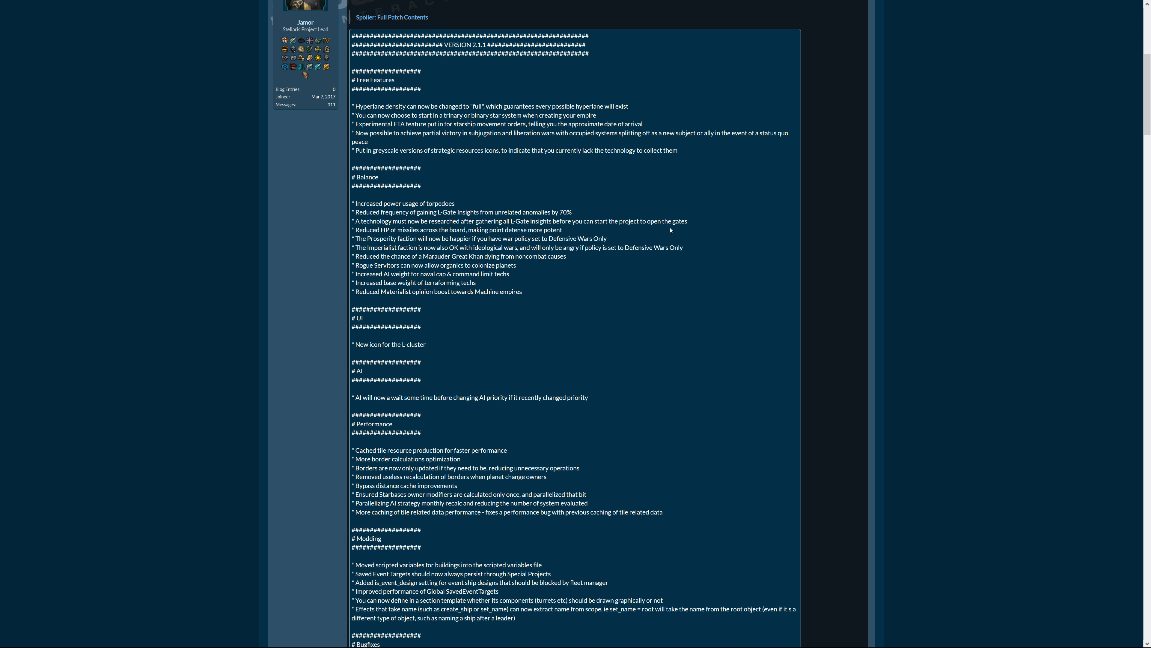
pyautogui.moveTo(655, 230)
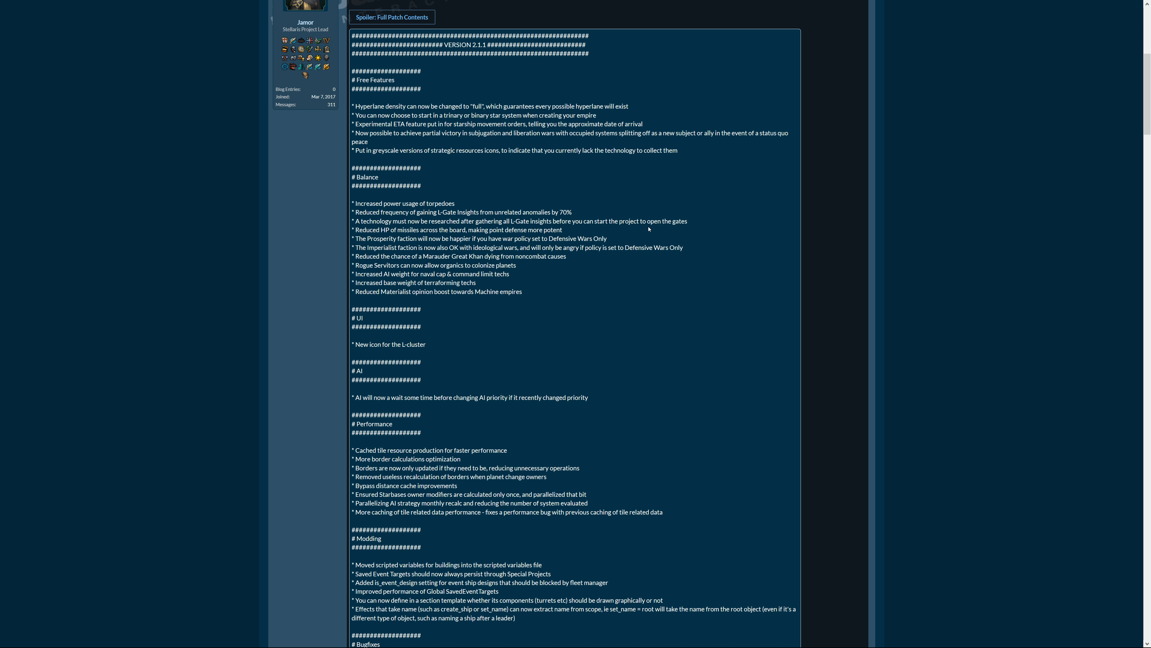
pyautogui.moveTo(571, 219)
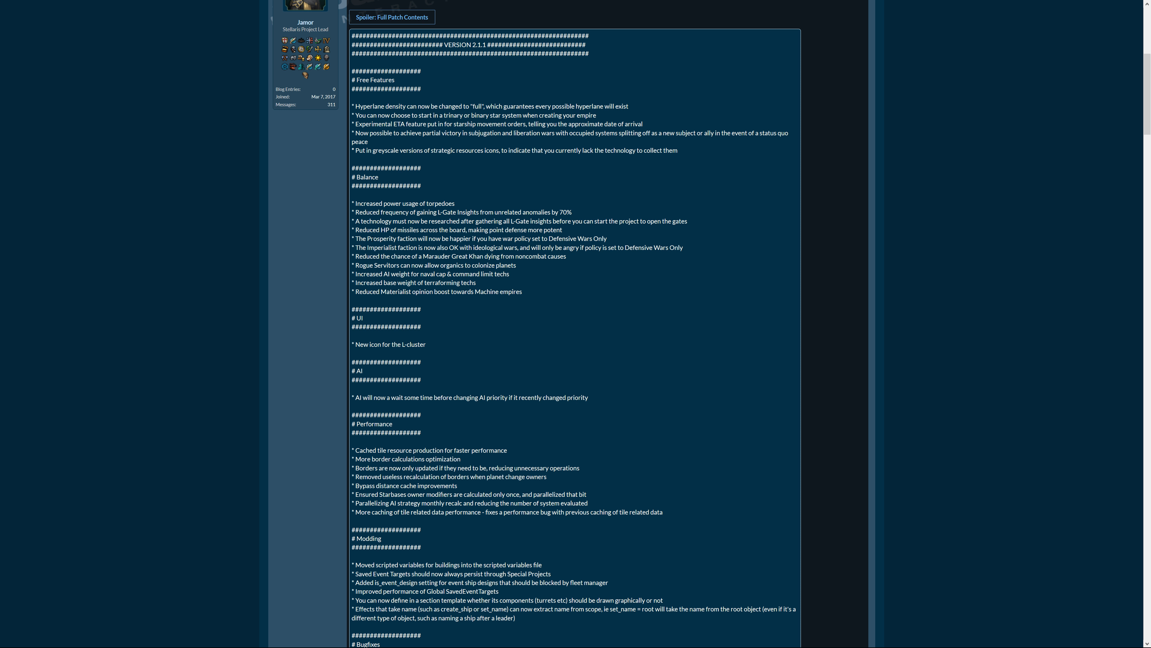
pyautogui.moveTo(586, 259)
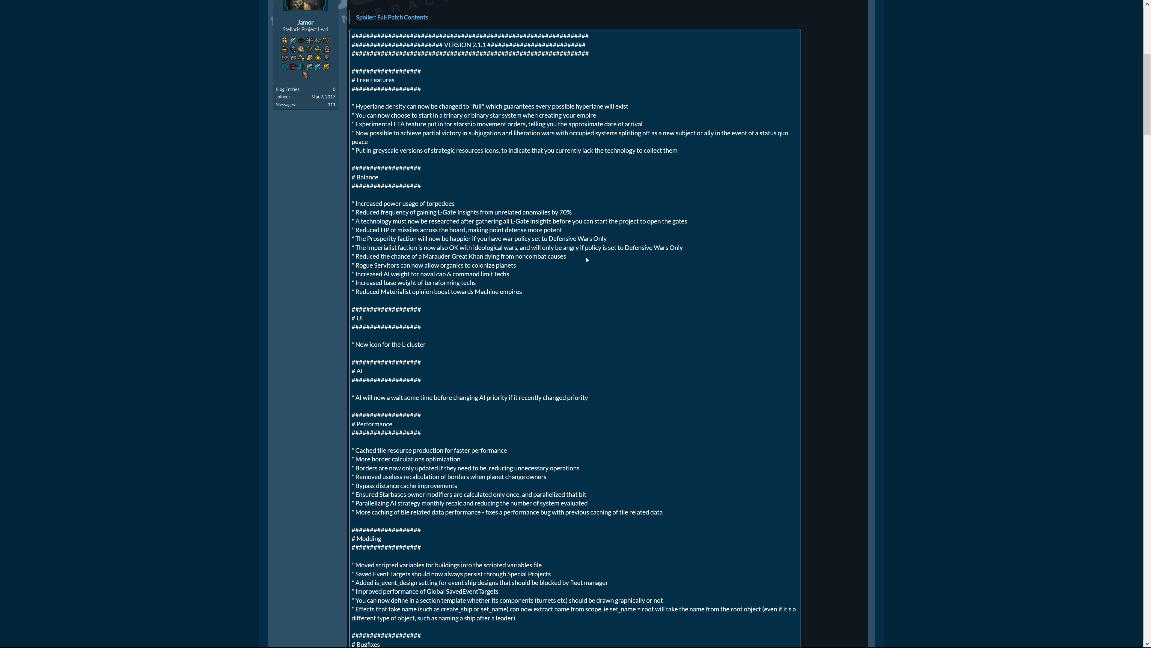
pyautogui.moveTo(586, 259)
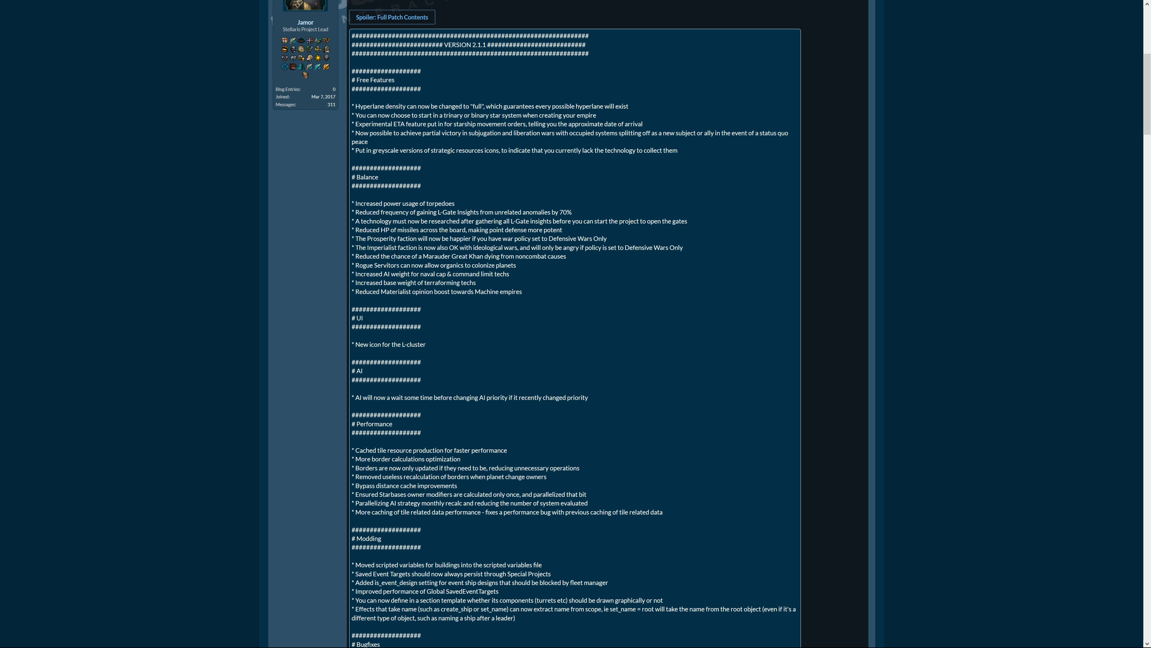
pyautogui.moveTo(503, 284)
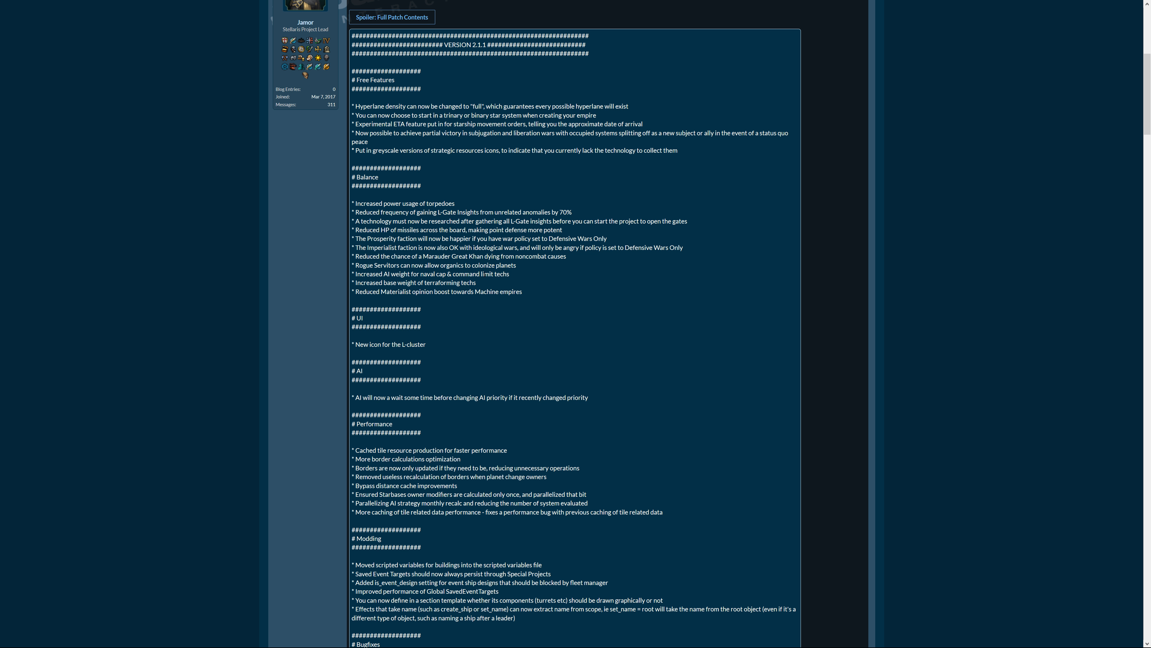
pyautogui.scroll(-3)
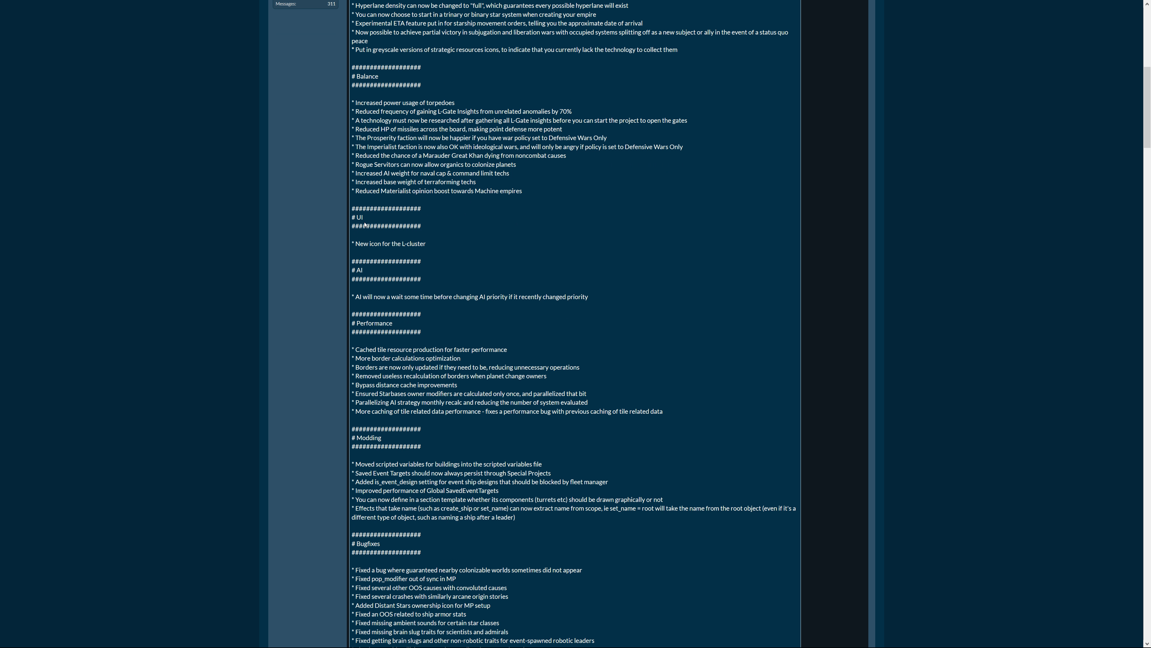
pyautogui.moveTo(417, 252)
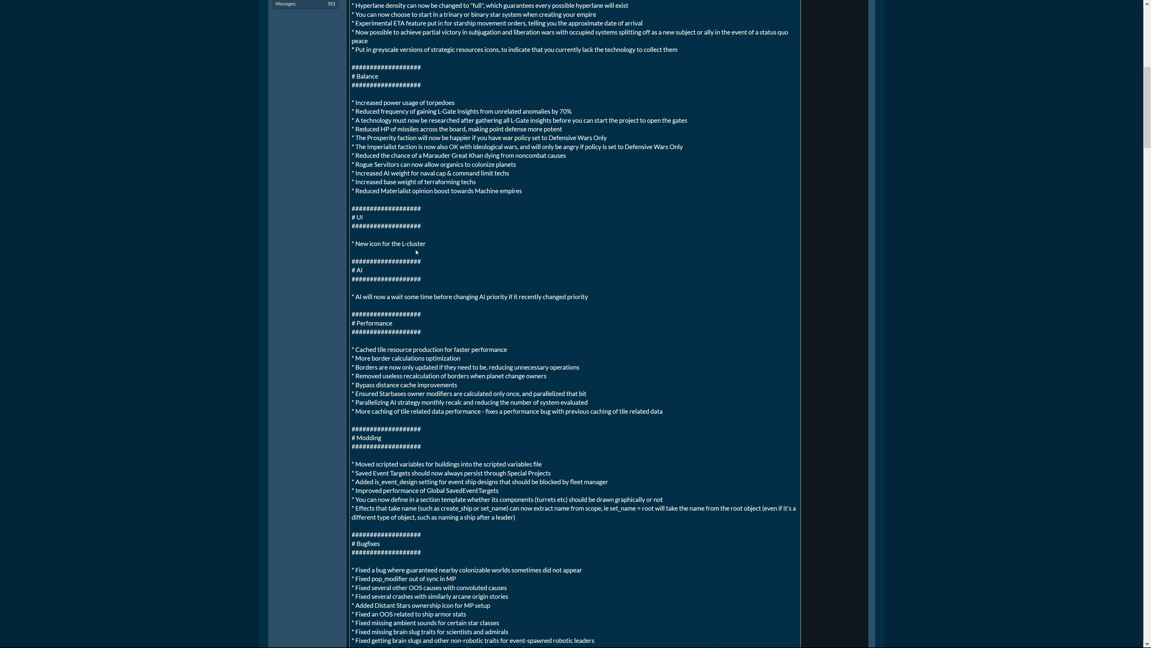
pyautogui.moveTo(416, 249)
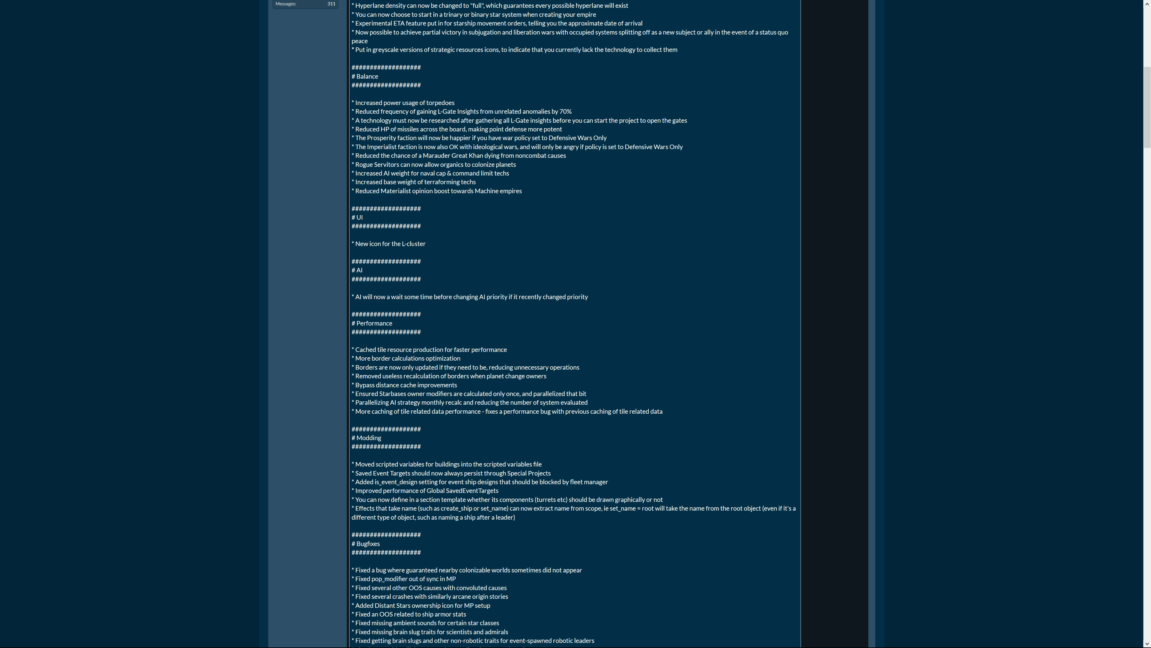
pyautogui.scroll(-3)
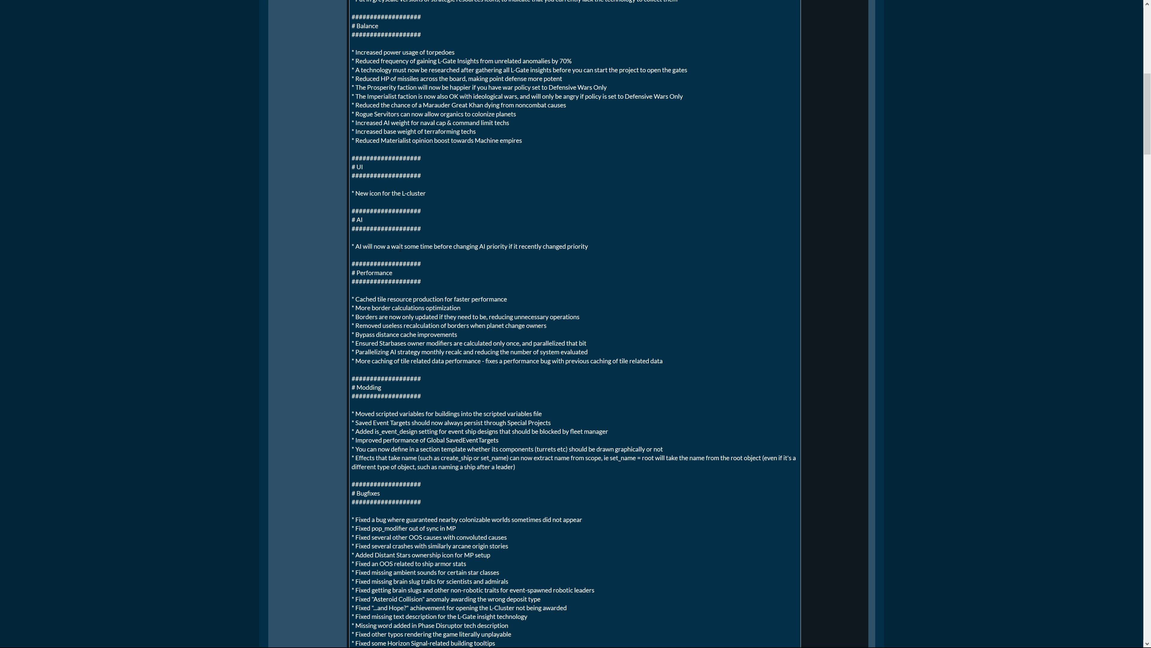
pyautogui.moveTo(589, 247)
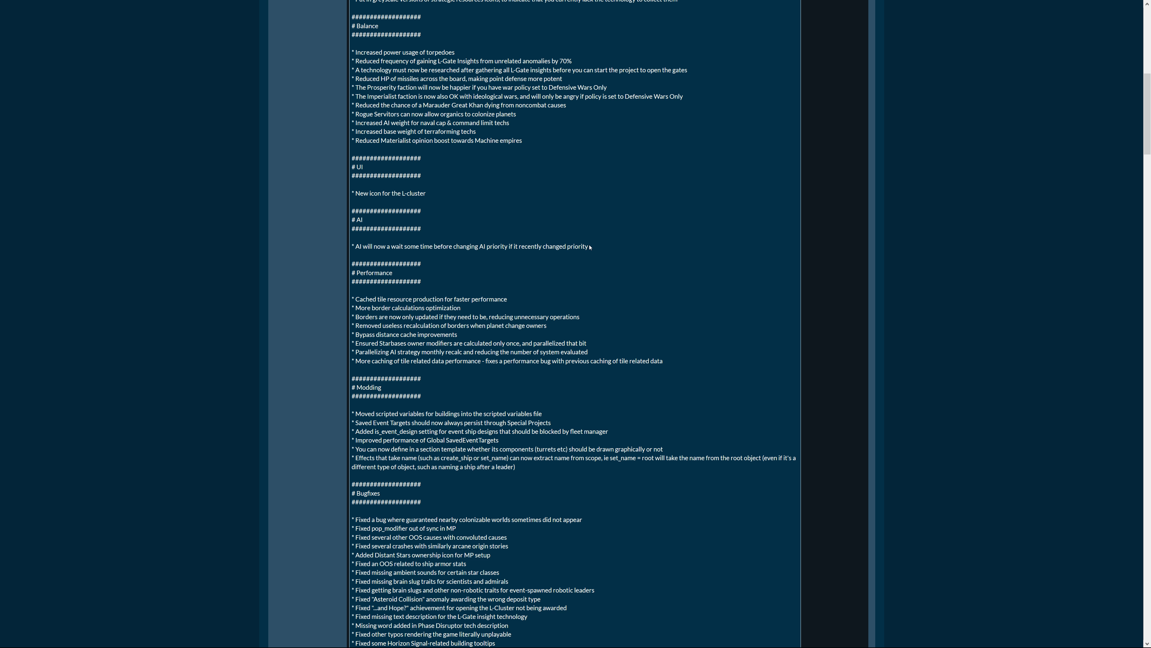
pyautogui.scroll(-3)
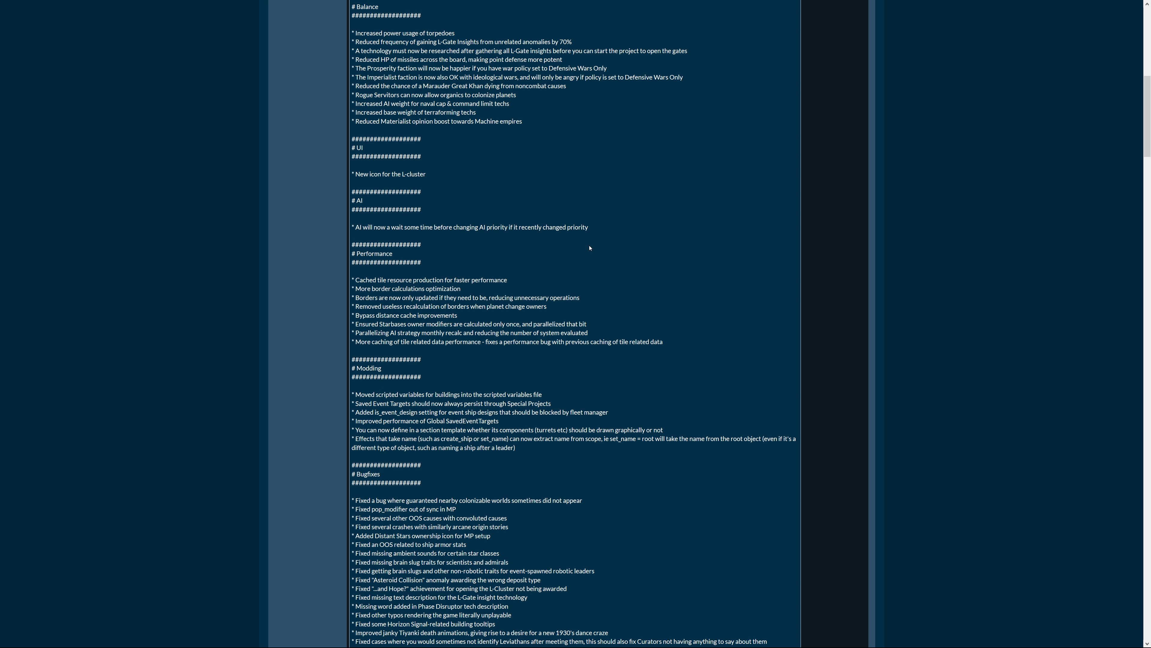
pyautogui.scroll(-3)
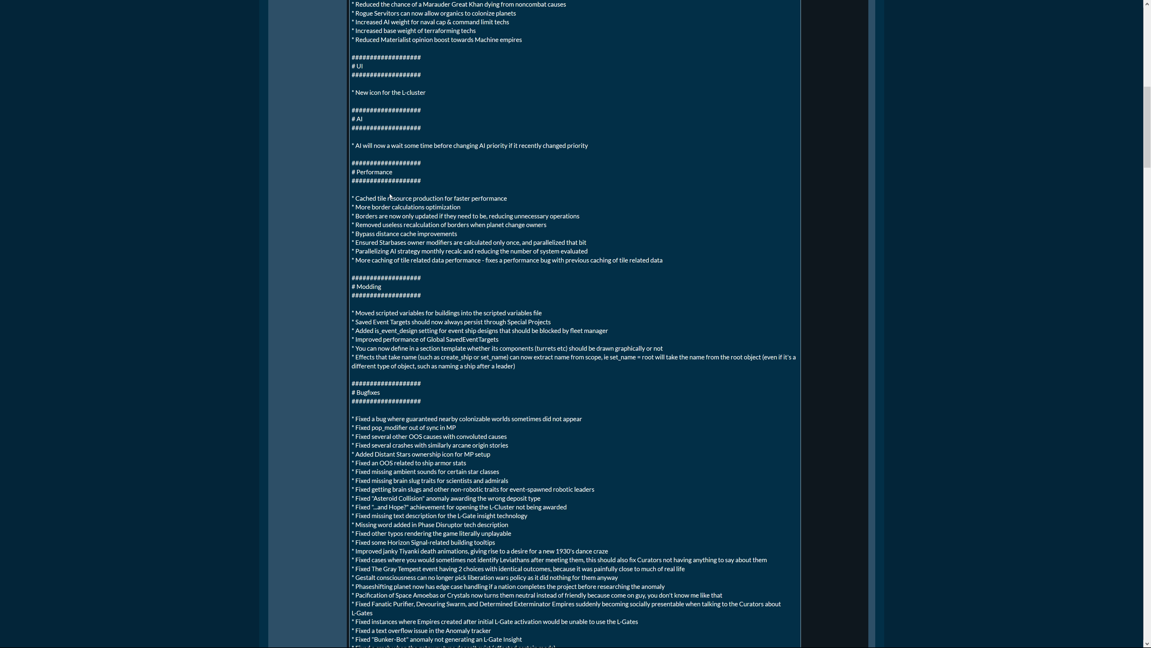
pyautogui.moveTo(415, 205)
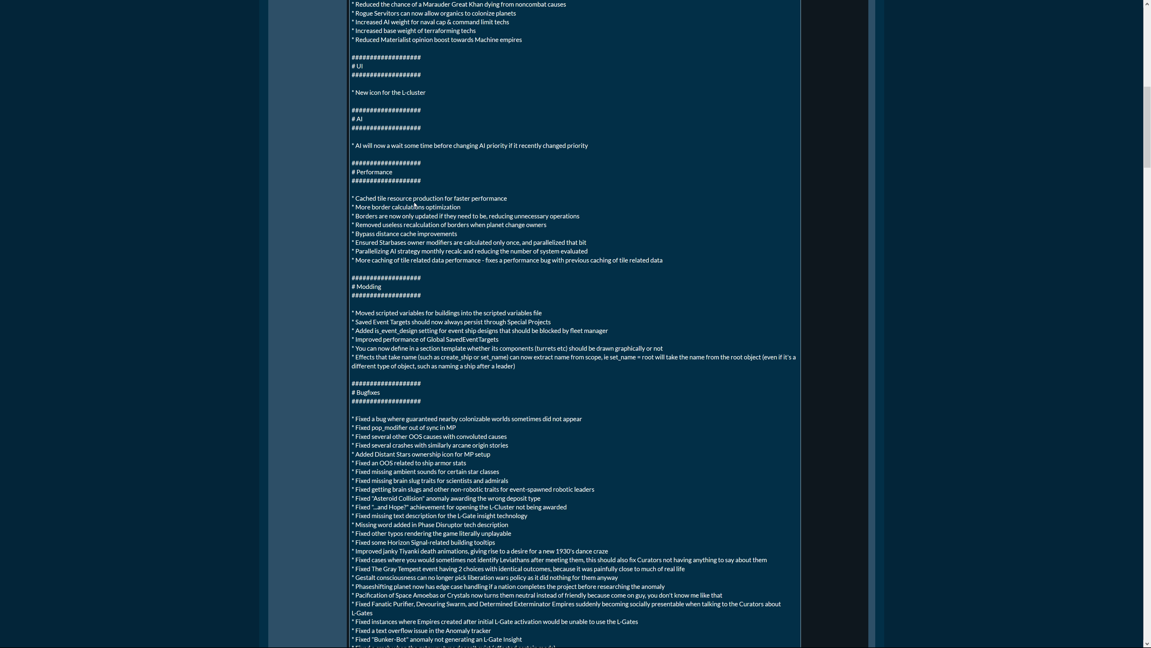
pyautogui.moveTo(518, 232)
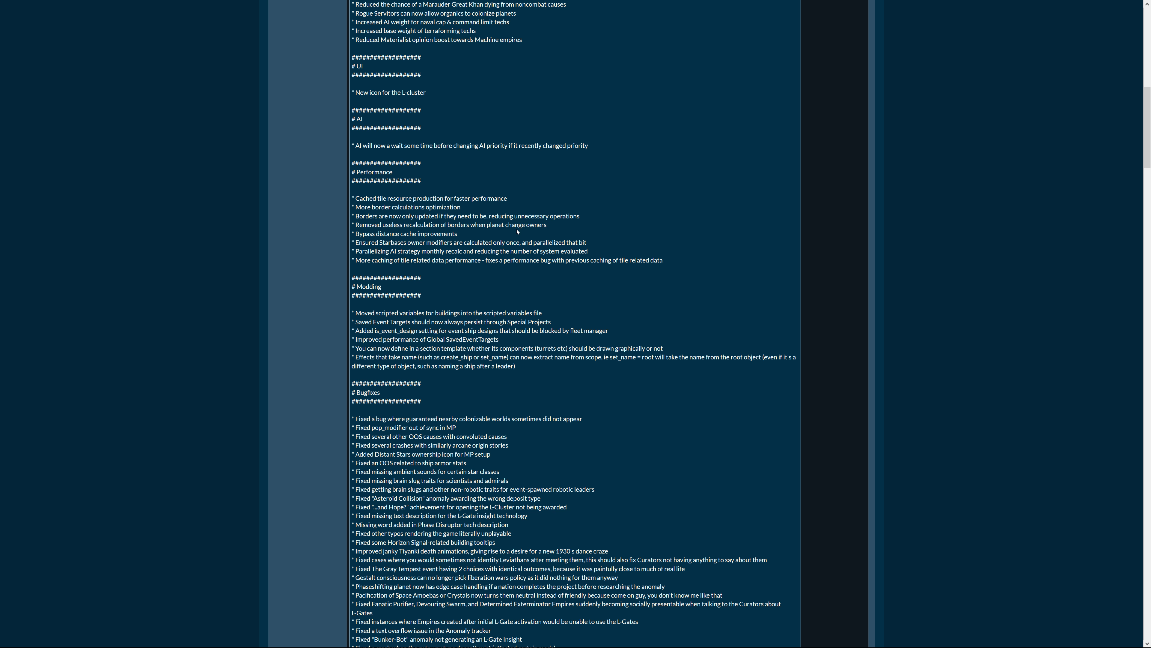
pyautogui.moveTo(547, 229)
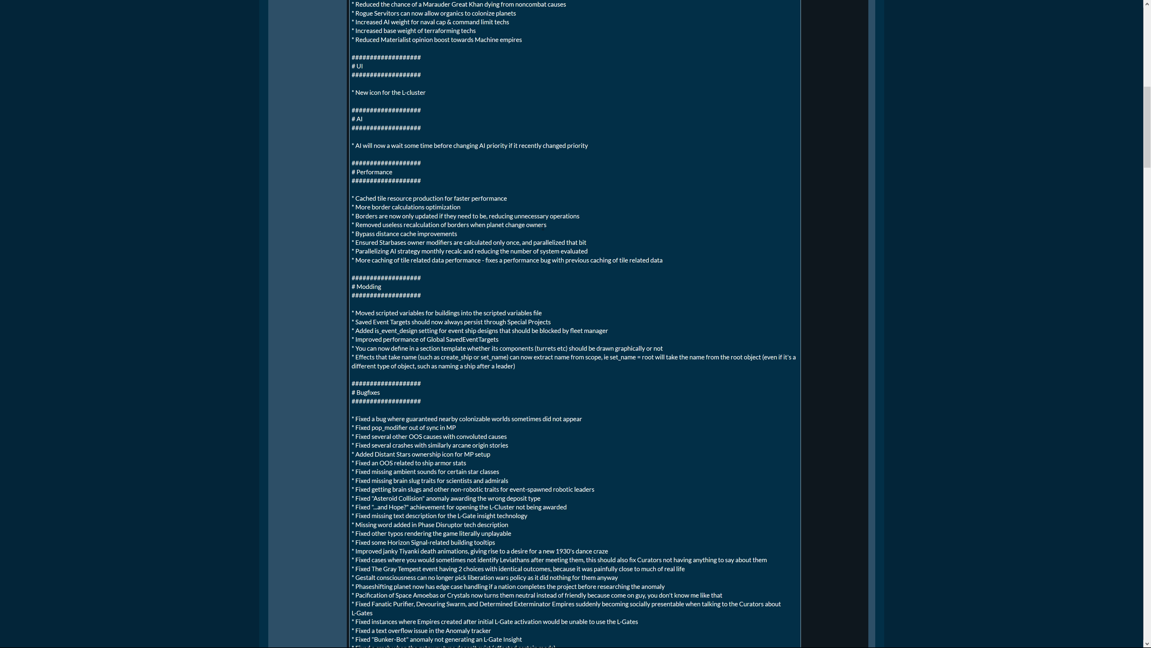
pyautogui.moveTo(588, 246)
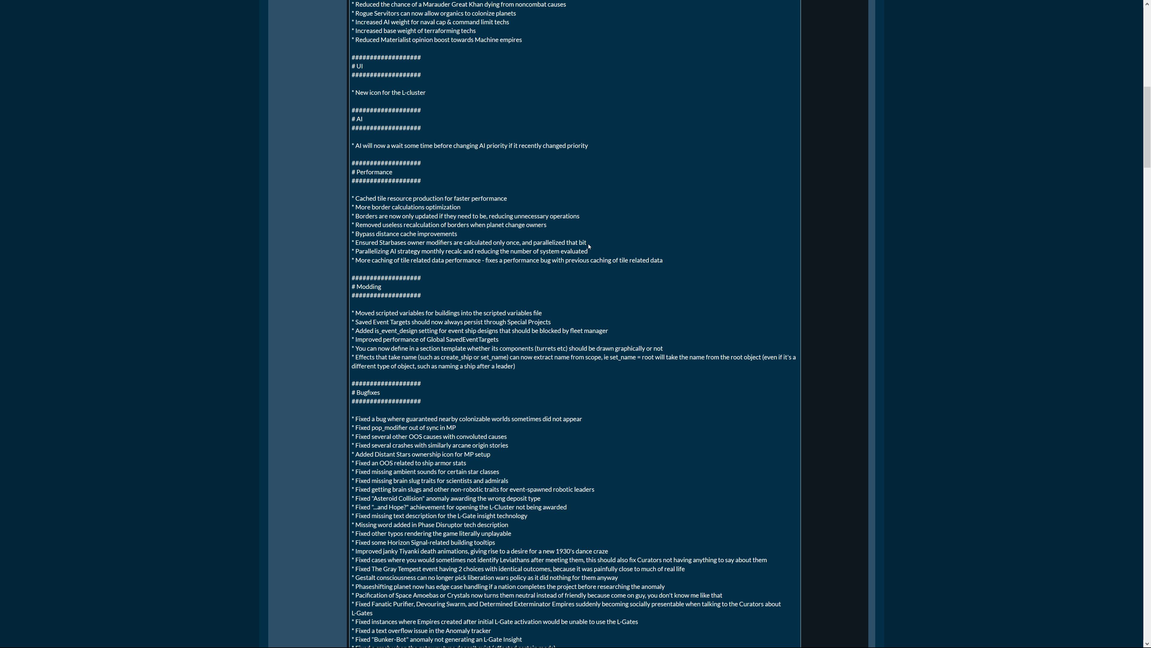
pyautogui.moveTo(472, 259)
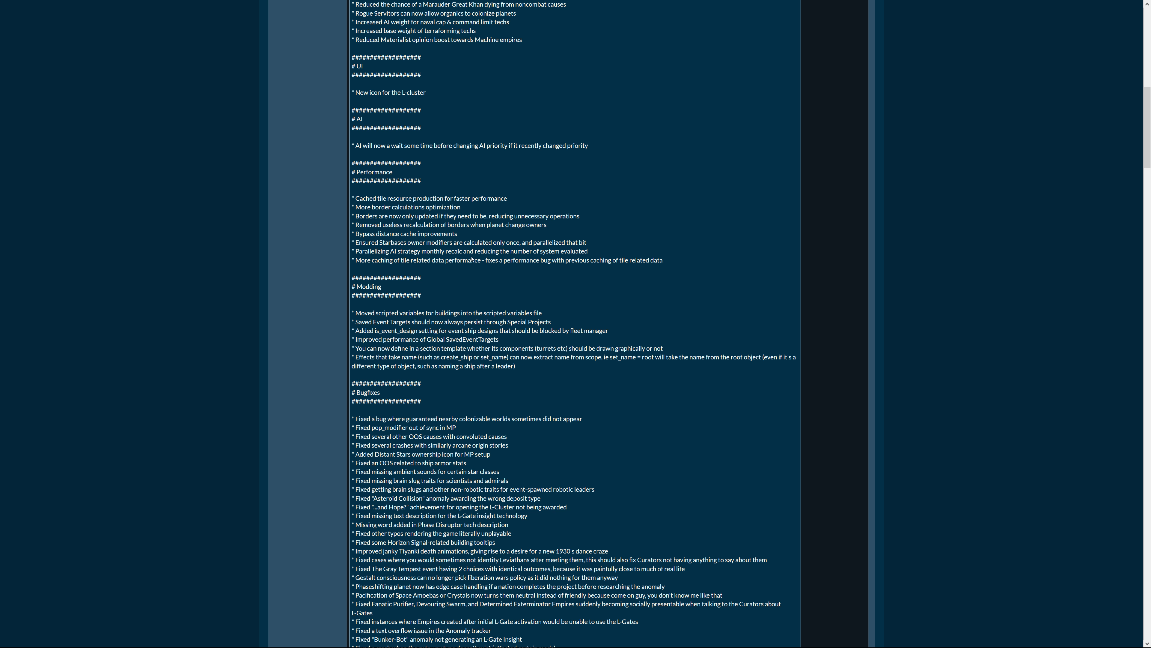
pyautogui.moveTo(380, 271)
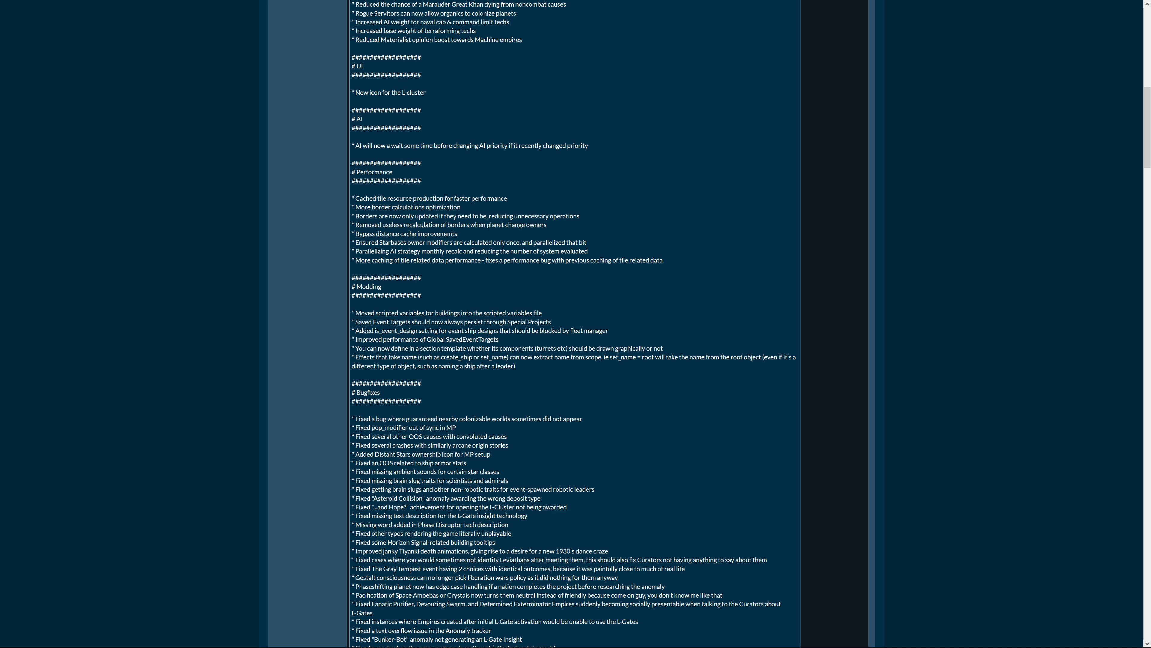
pyautogui.moveTo(472, 266)
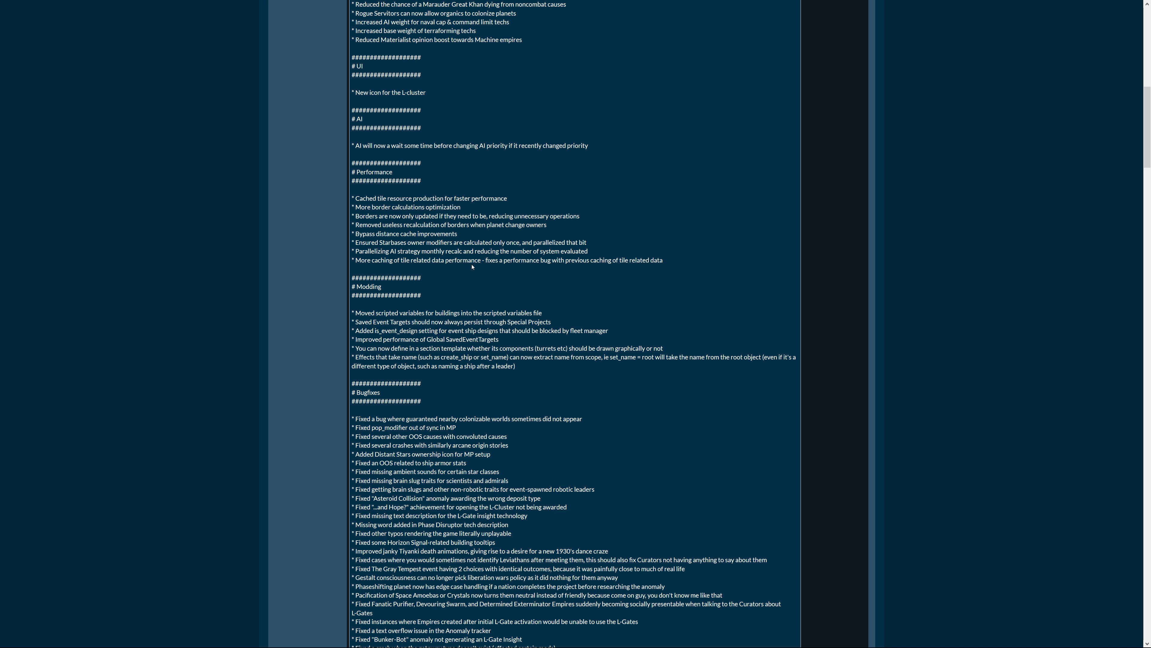
pyautogui.moveTo(585, 268)
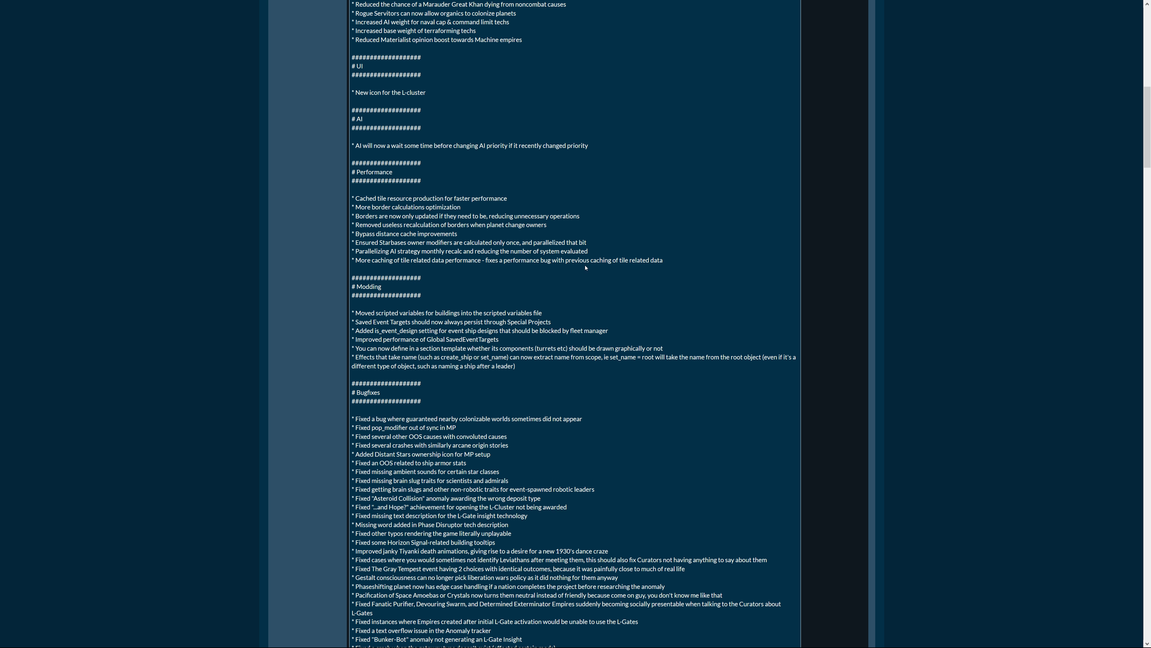
pyautogui.moveTo(666, 266)
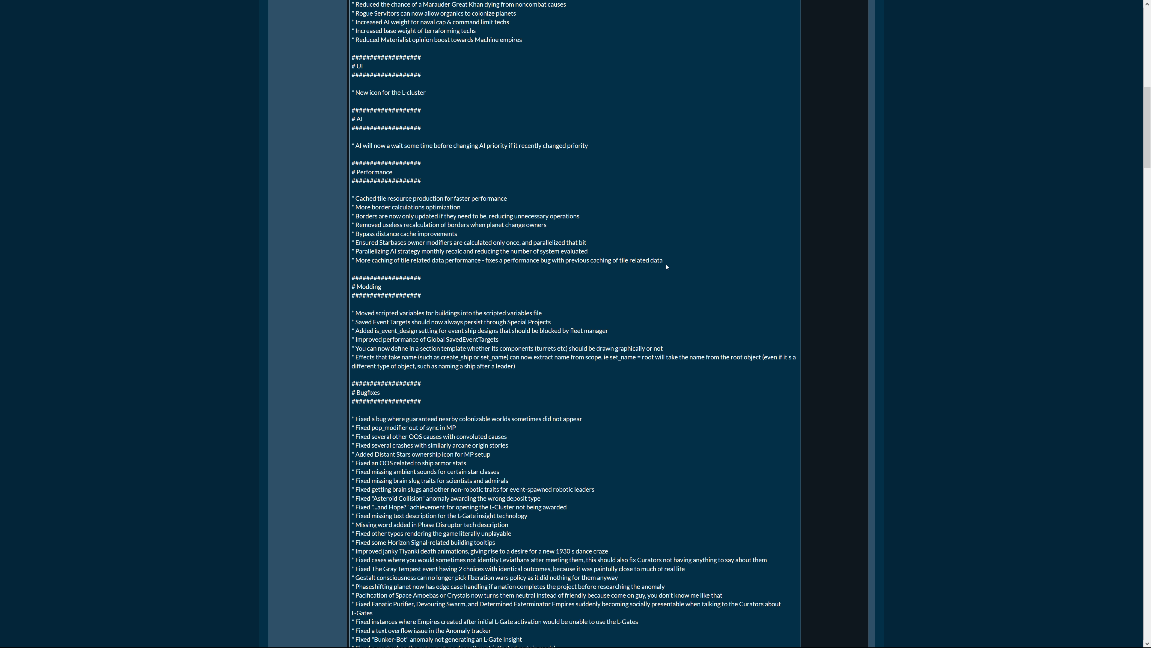
pyautogui.scroll(-3)
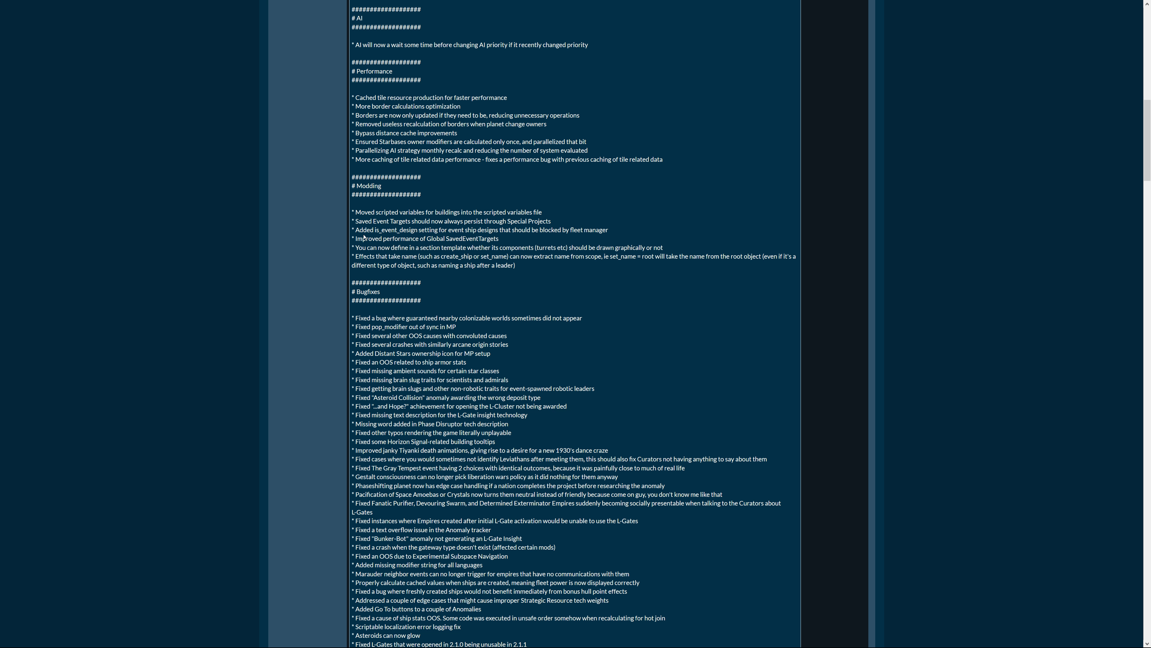
pyautogui.moveTo(569, 240)
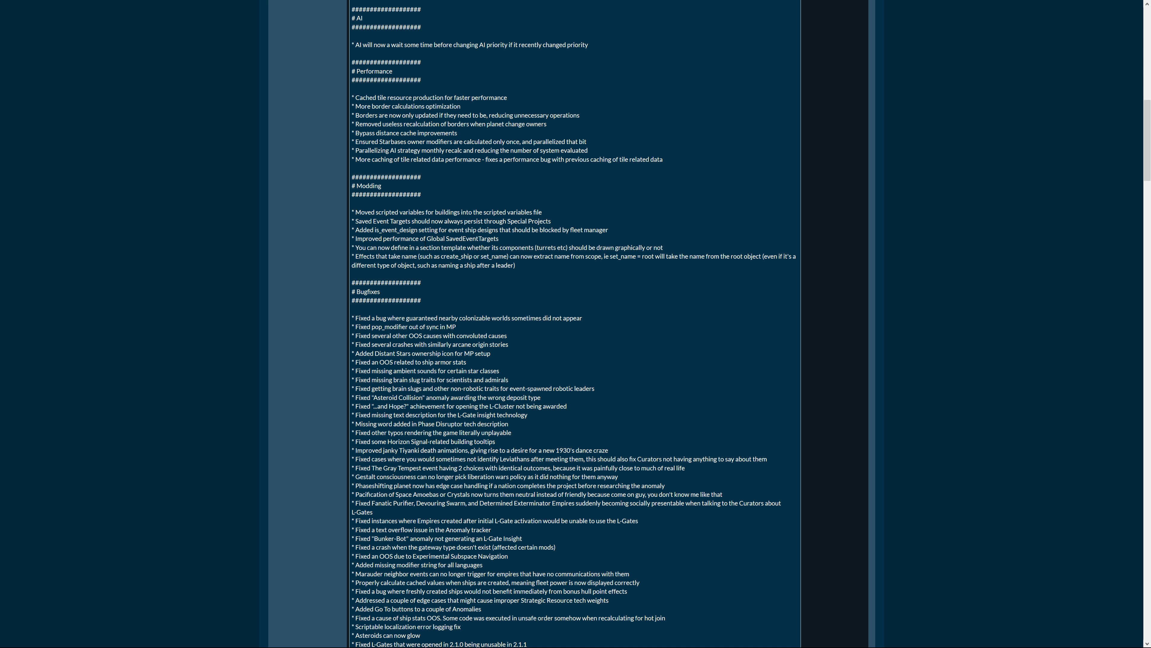
pyautogui.moveTo(606, 265)
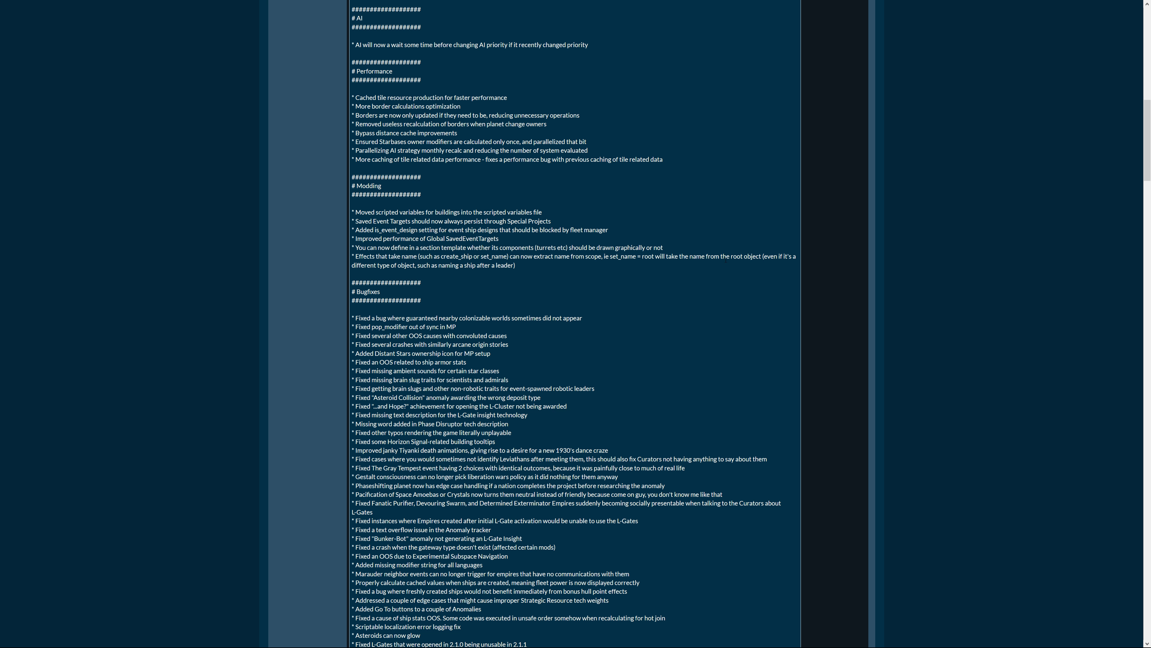
pyautogui.moveTo(422, 274)
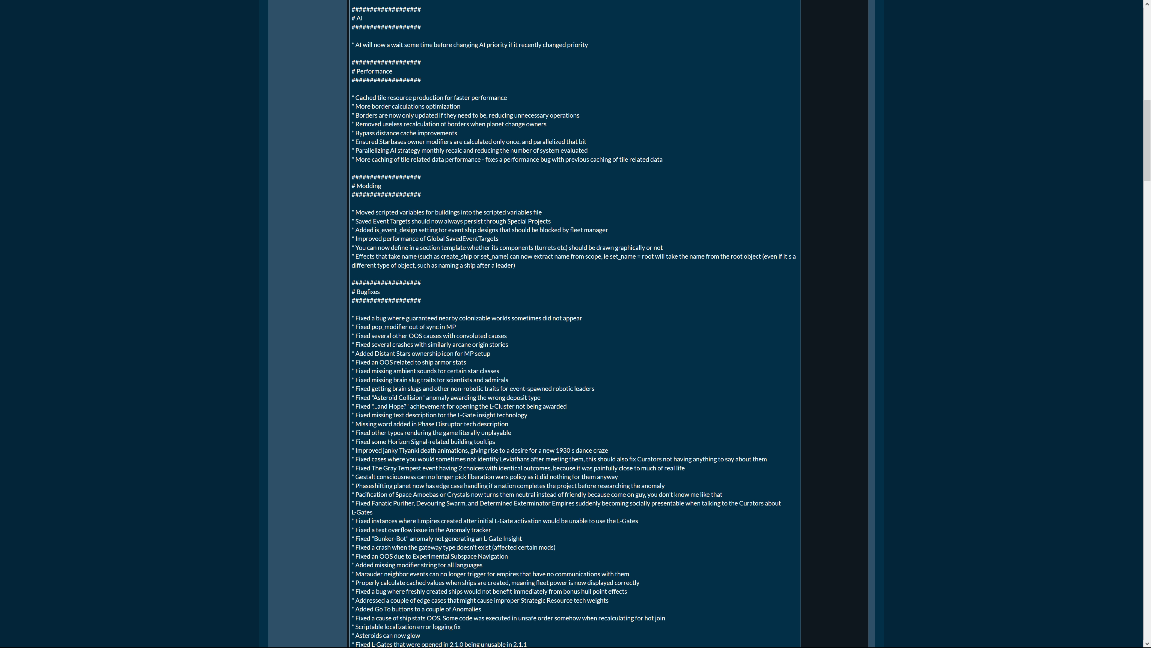
pyautogui.moveTo(524, 264)
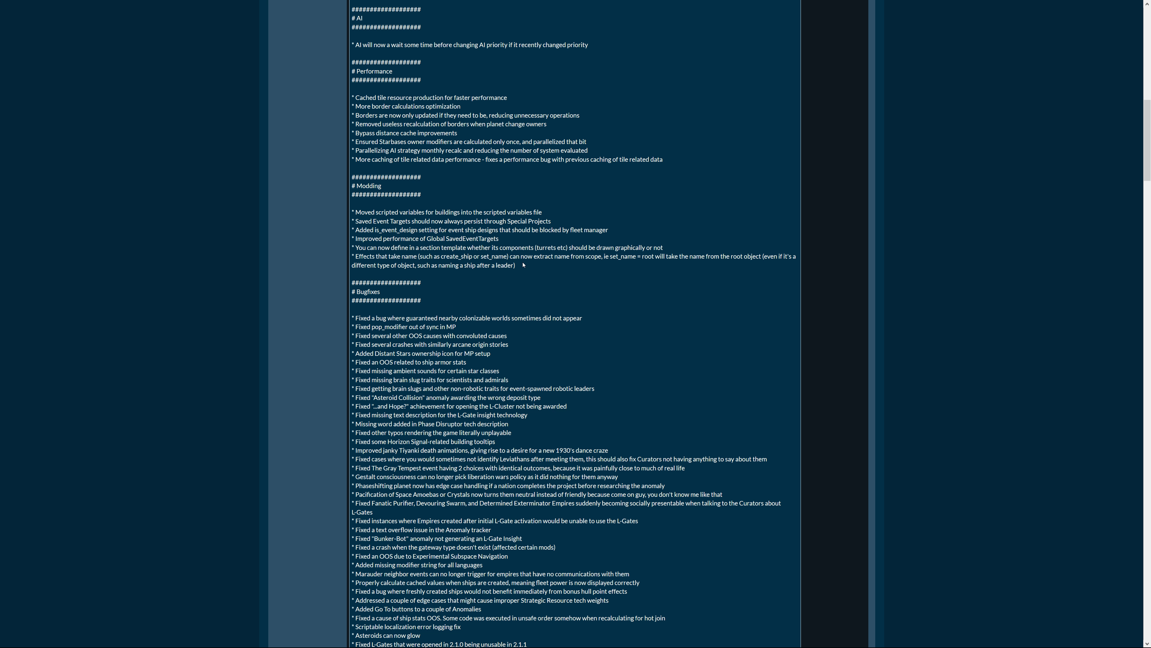
pyautogui.moveTo(523, 265)
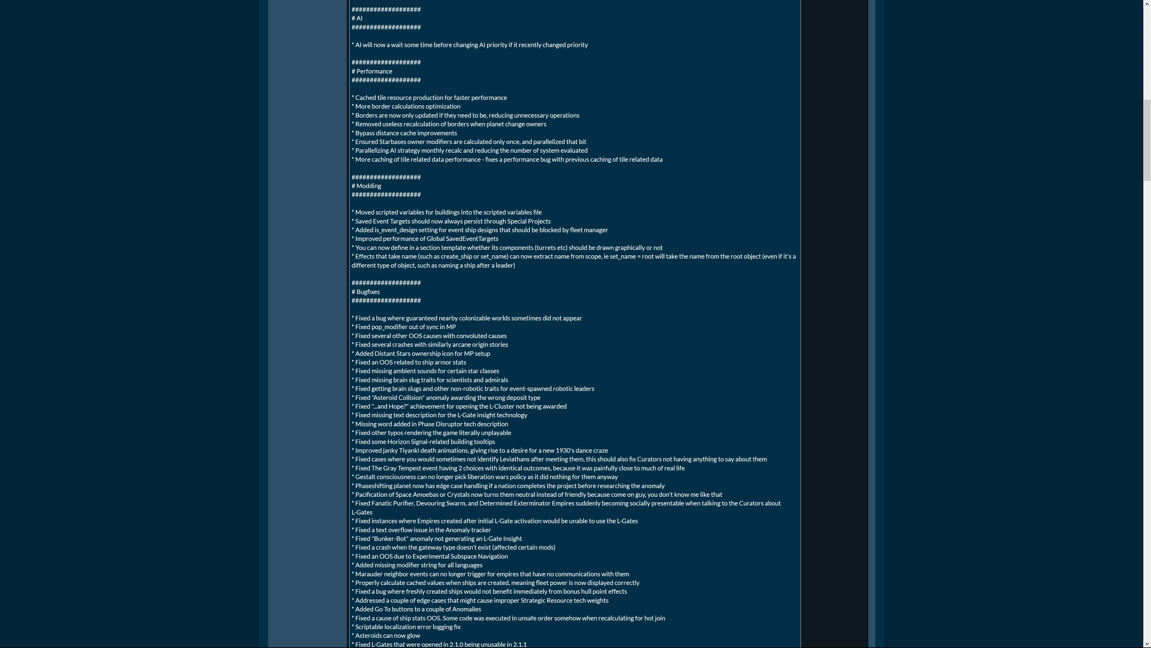
pyautogui.scroll(-3)
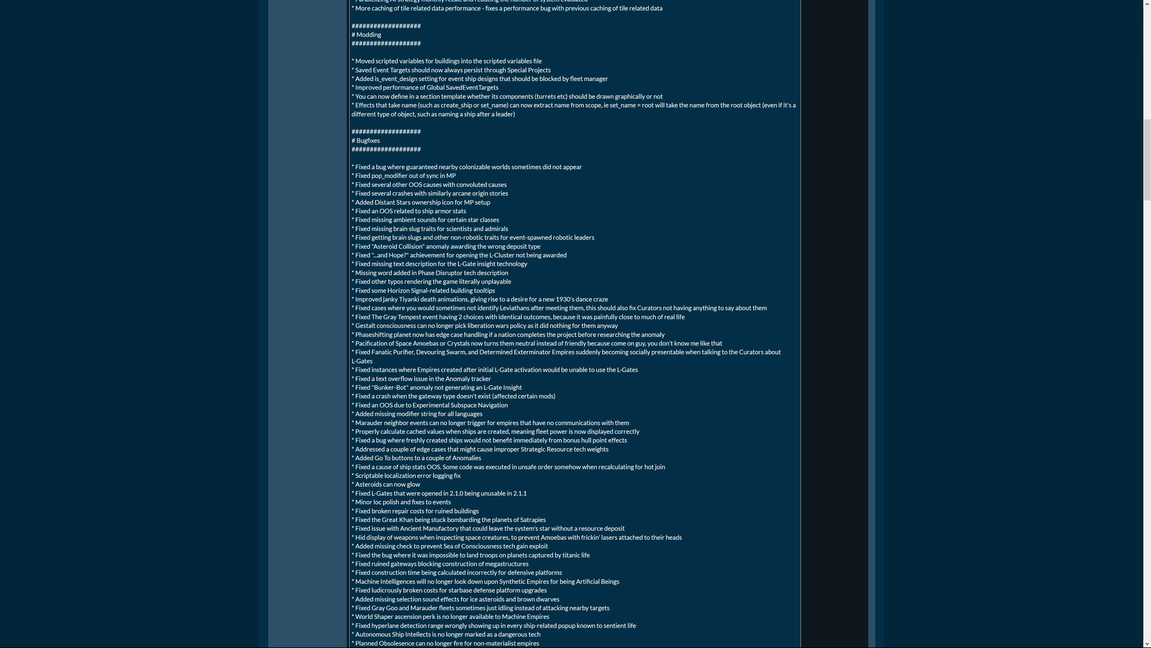
pyautogui.scroll(-3)
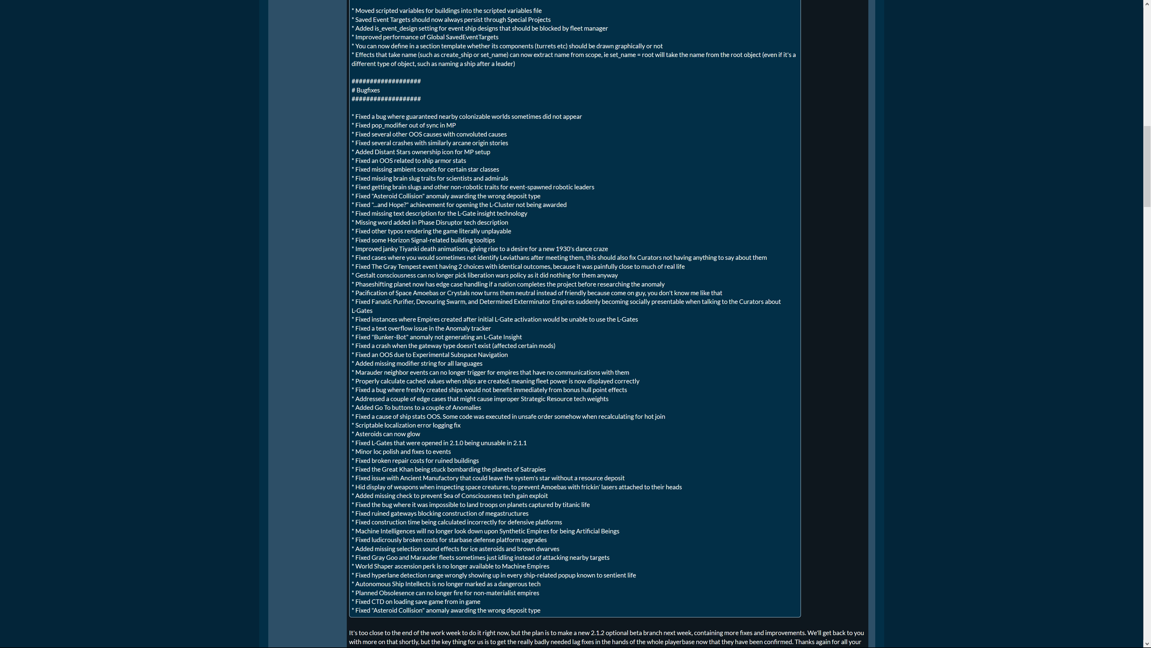
pyautogui.moveTo(467, 123)
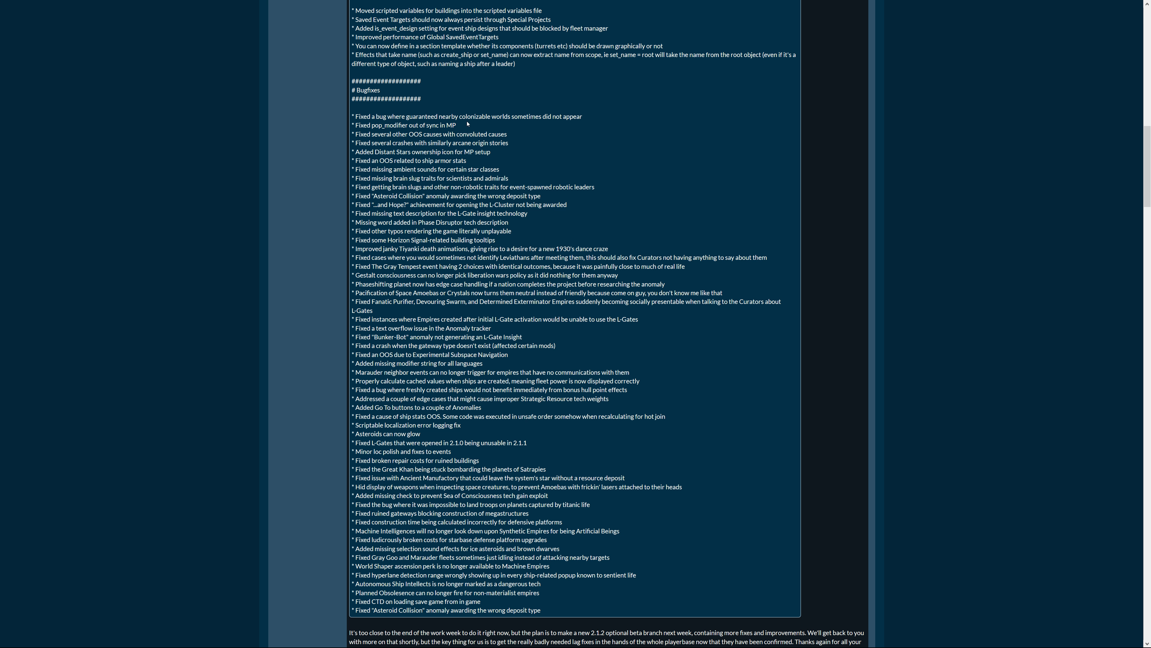
pyautogui.moveTo(585, 122)
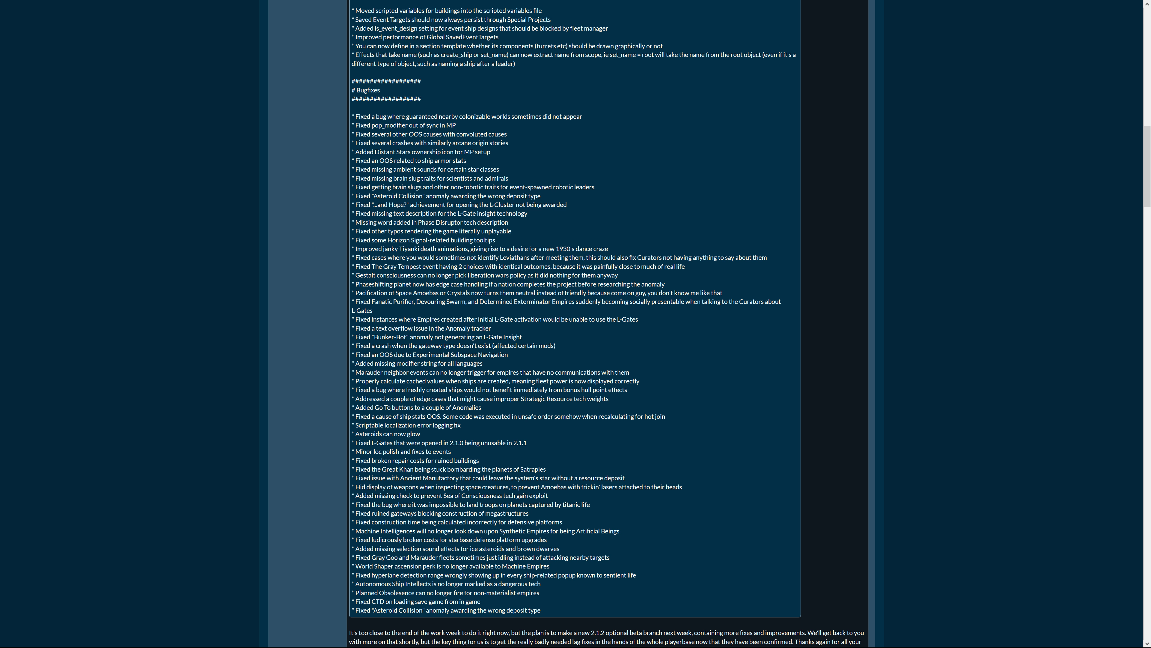
pyautogui.moveTo(505, 168)
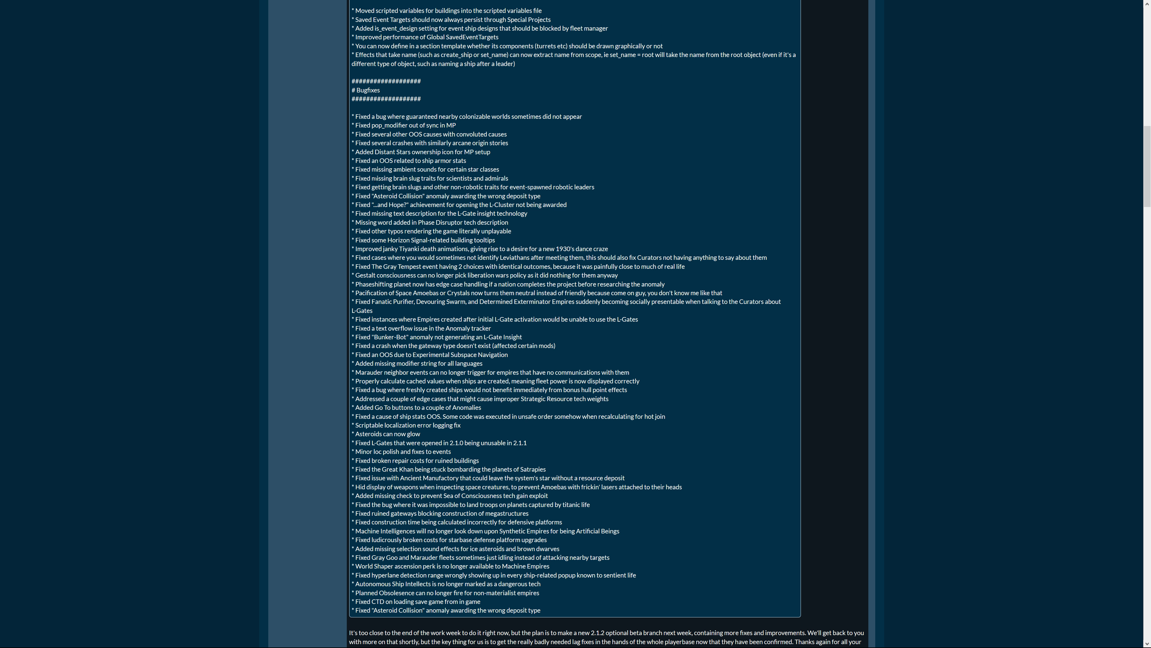
pyautogui.moveTo(649, 253)
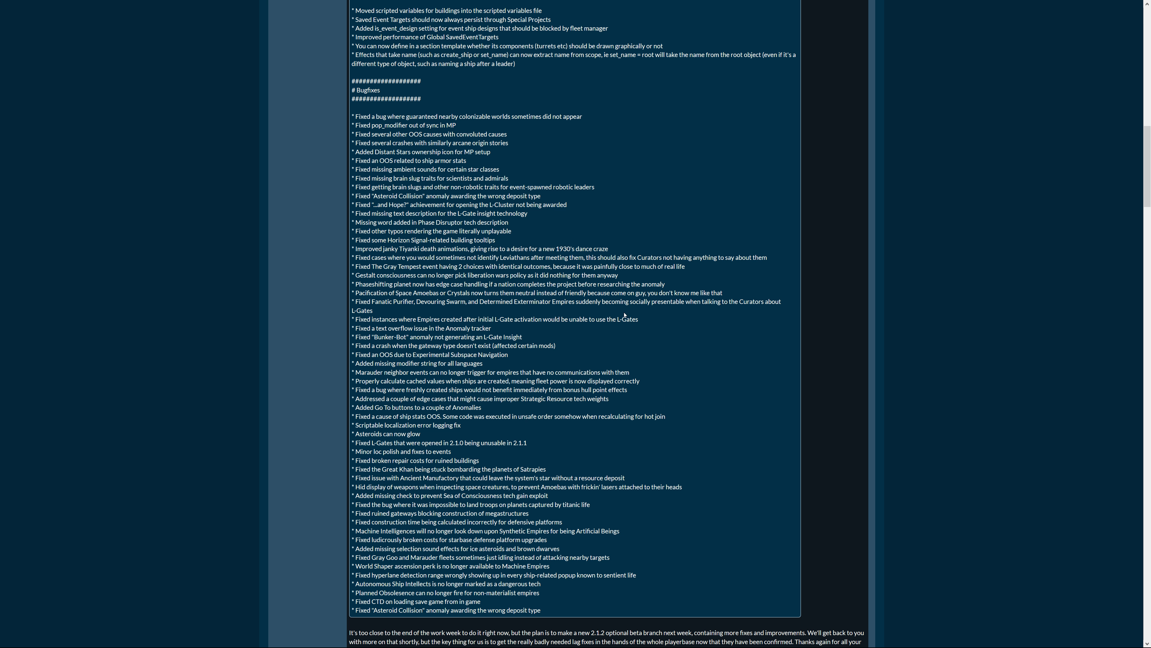
pyautogui.moveTo(394, 317)
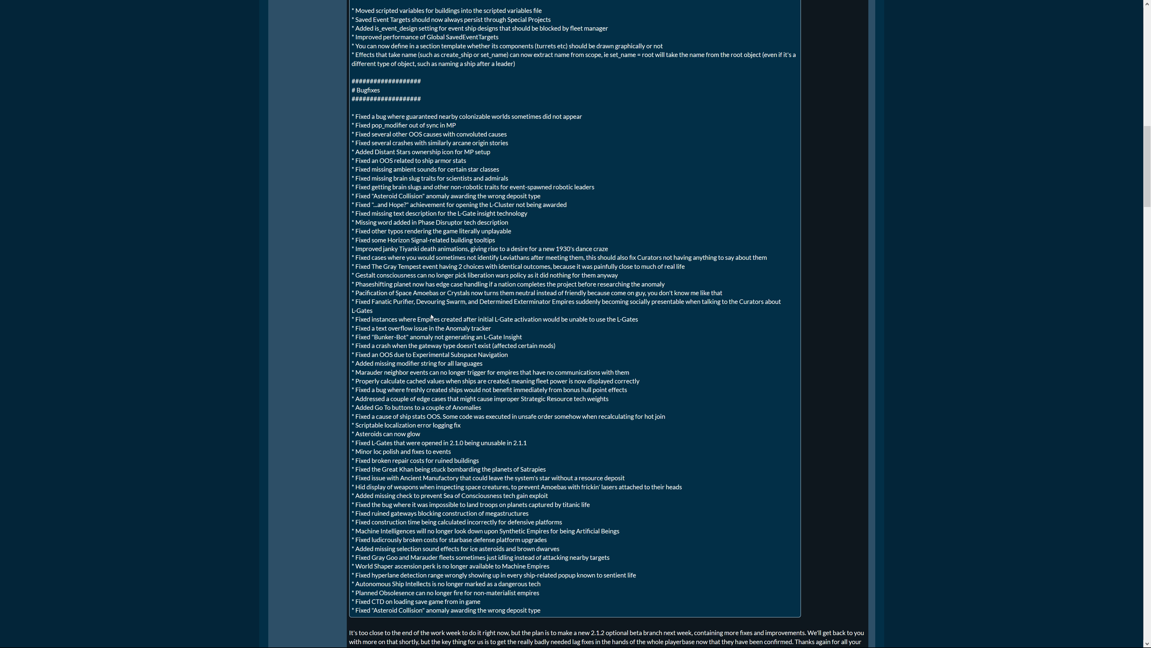
pyautogui.moveTo(638, 327)
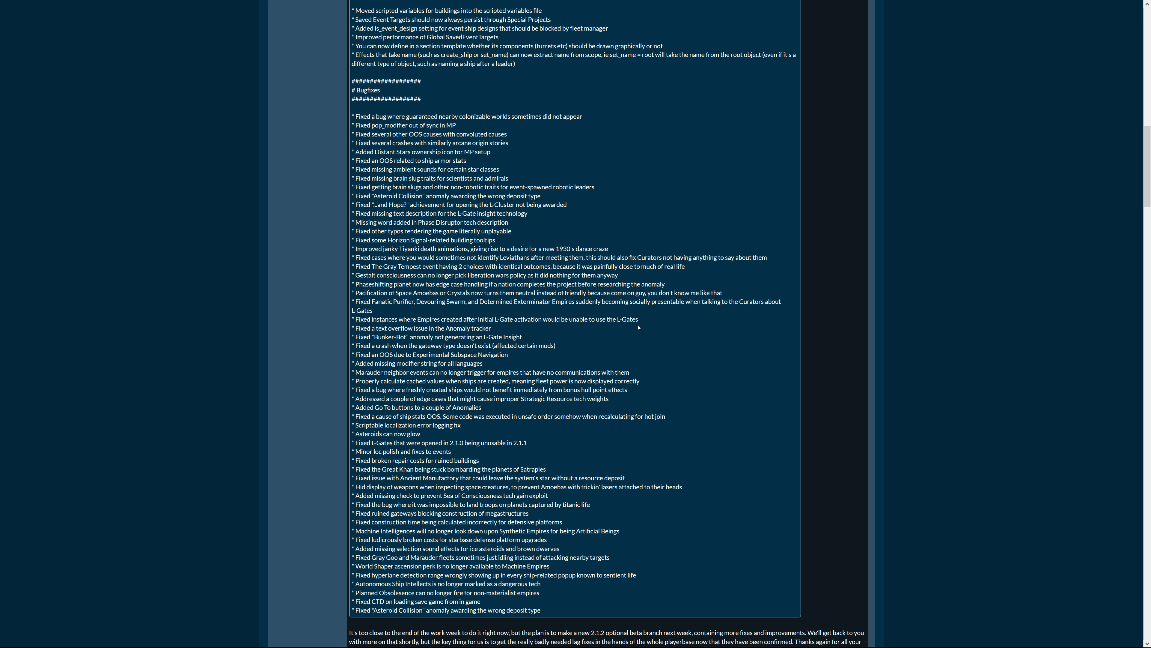
pyautogui.moveTo(608, 330)
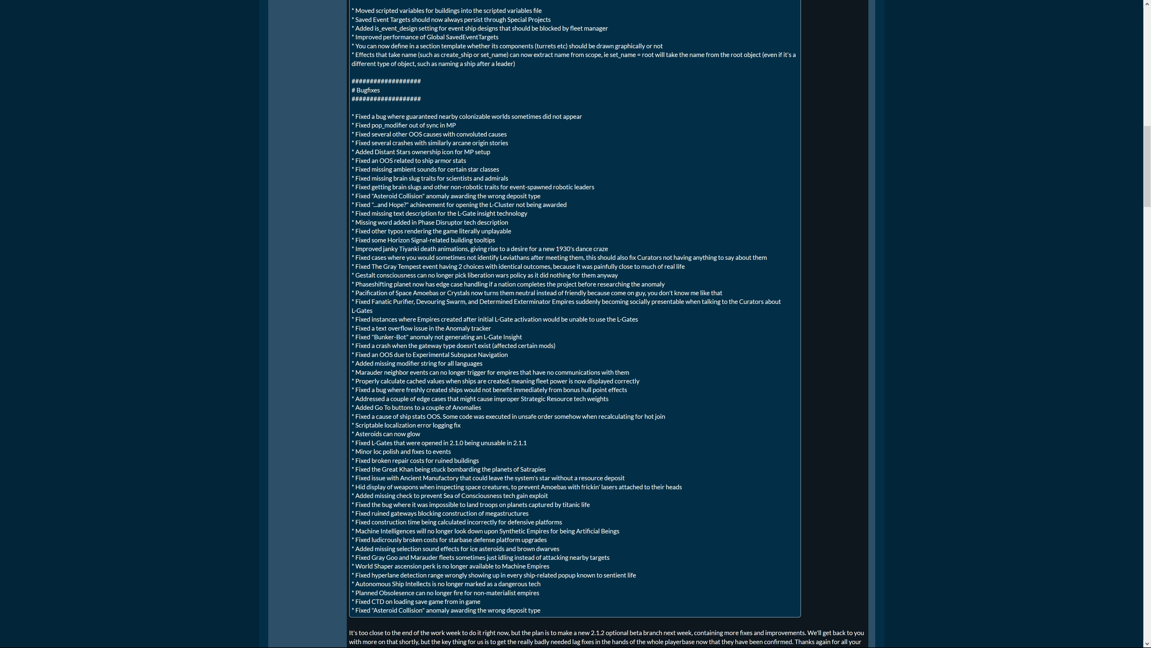
pyautogui.moveTo(635, 373)
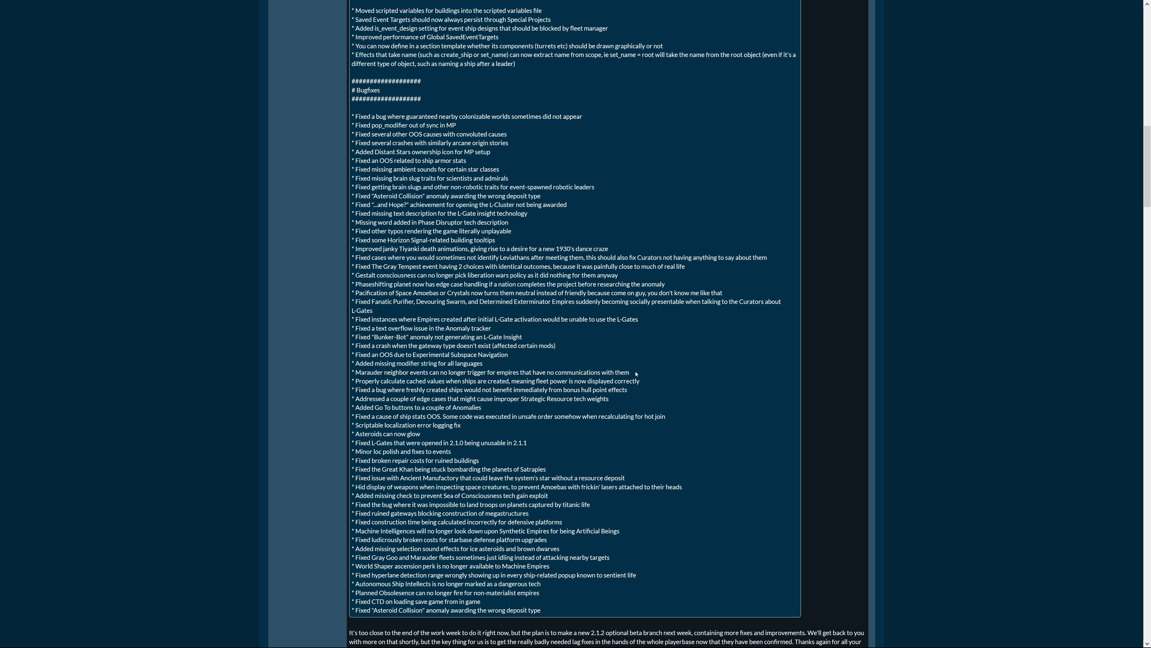
pyautogui.moveTo(635, 375)
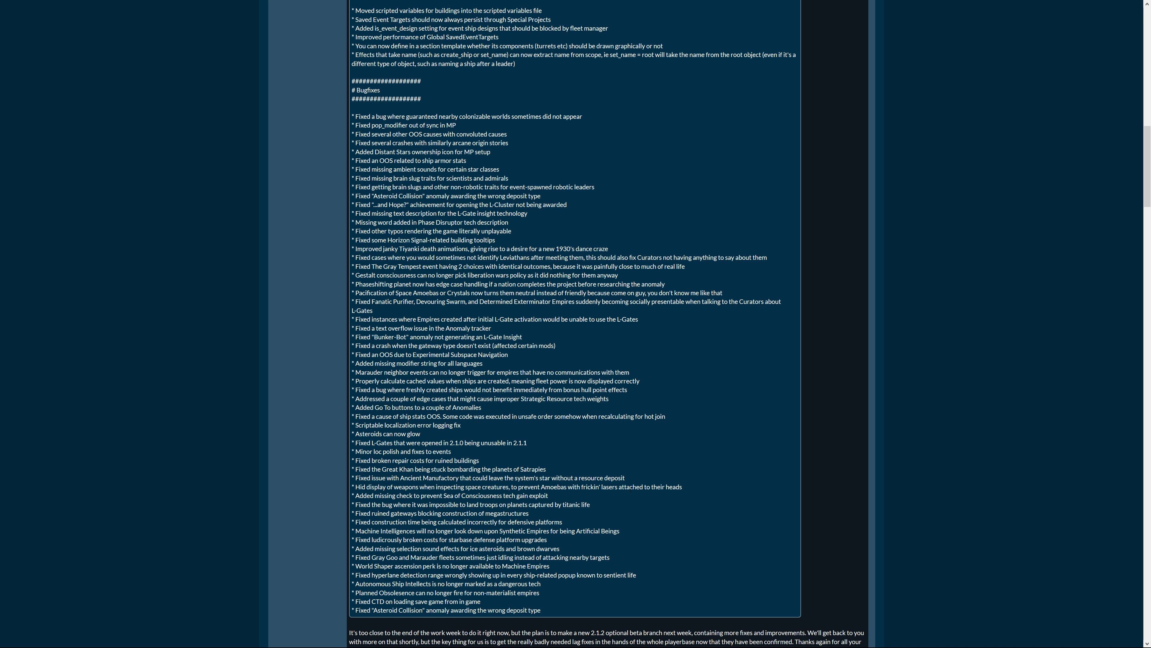
pyautogui.moveTo(547, 511)
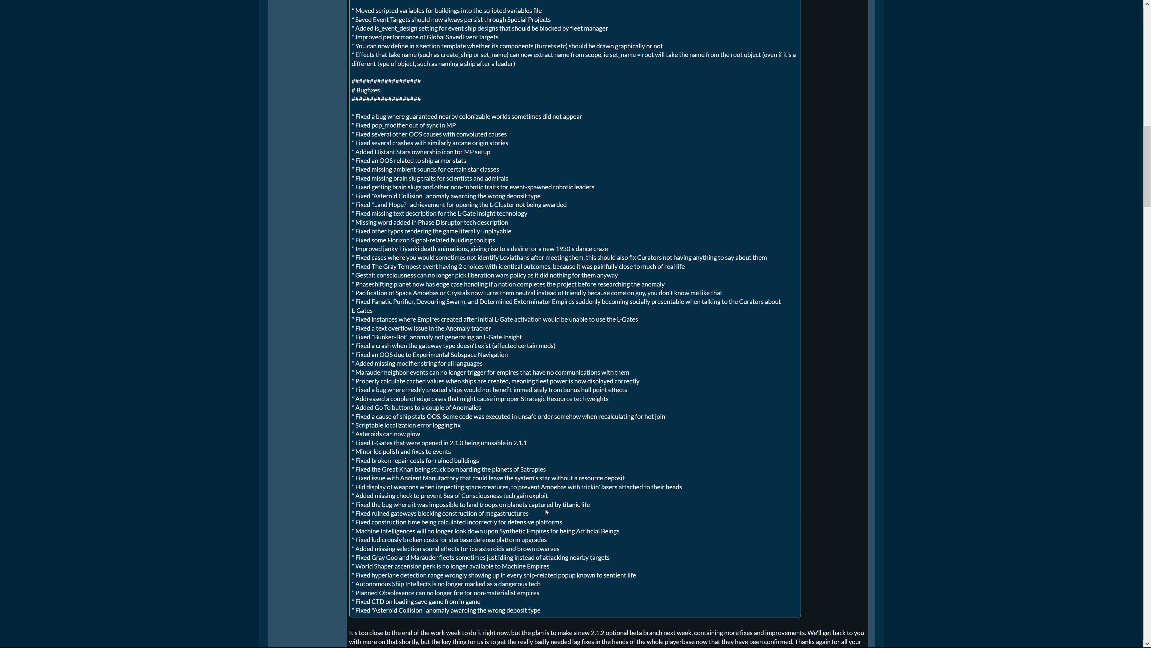
pyautogui.moveTo(584, 511)
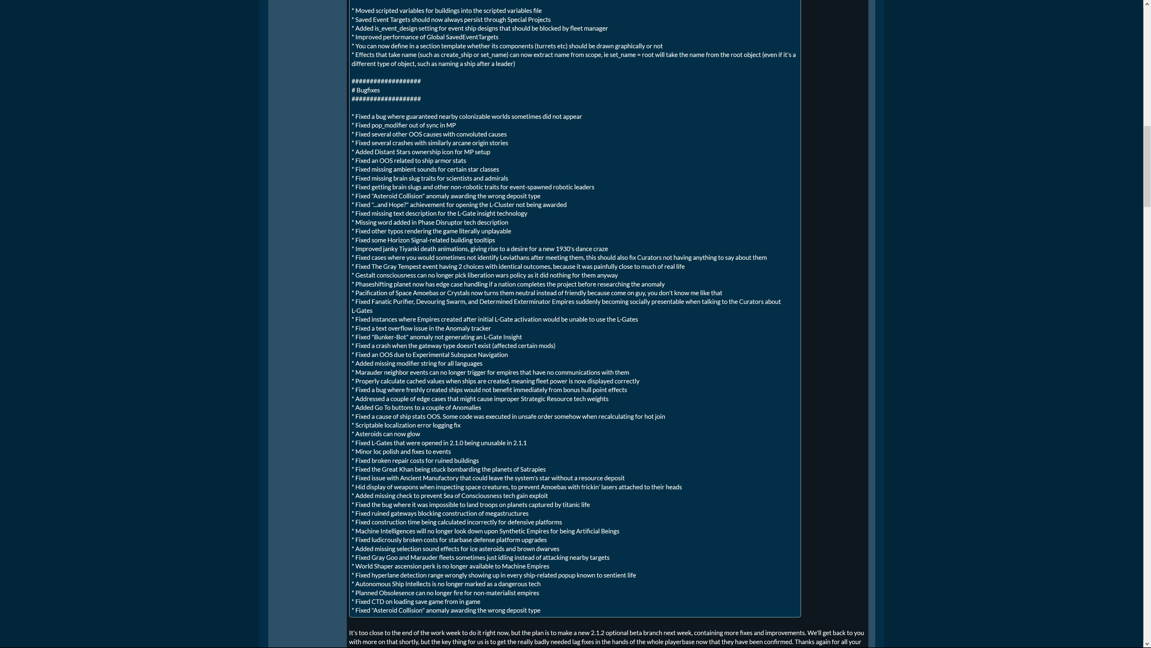
pyautogui.moveTo(563, 524)
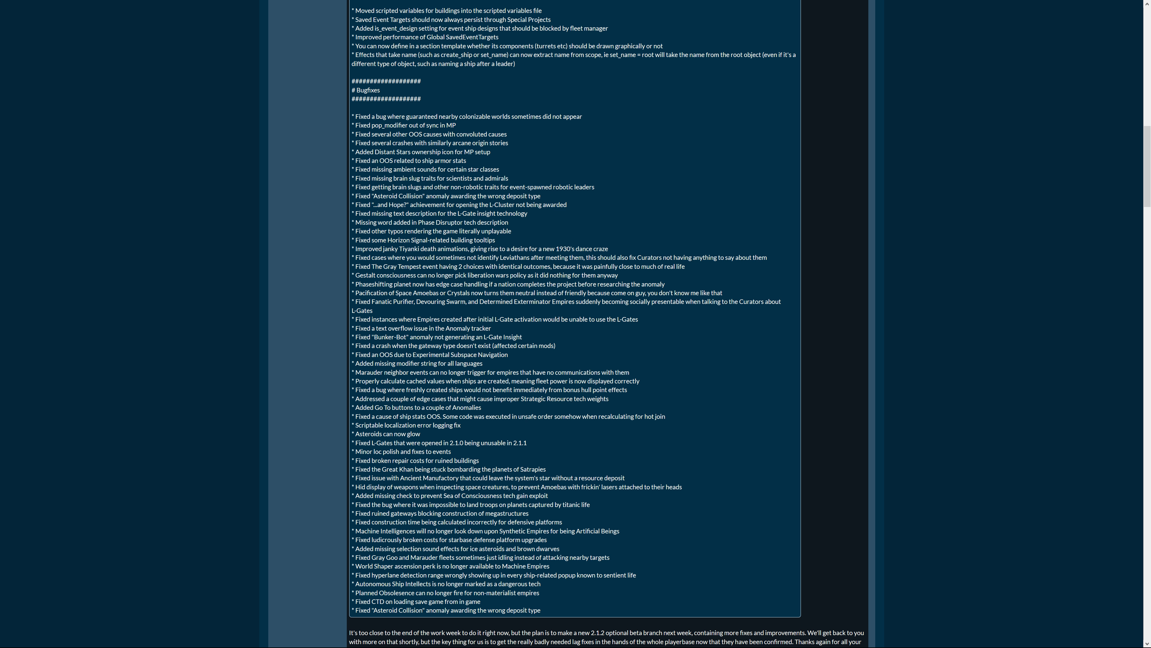
pyautogui.moveTo(565, 552)
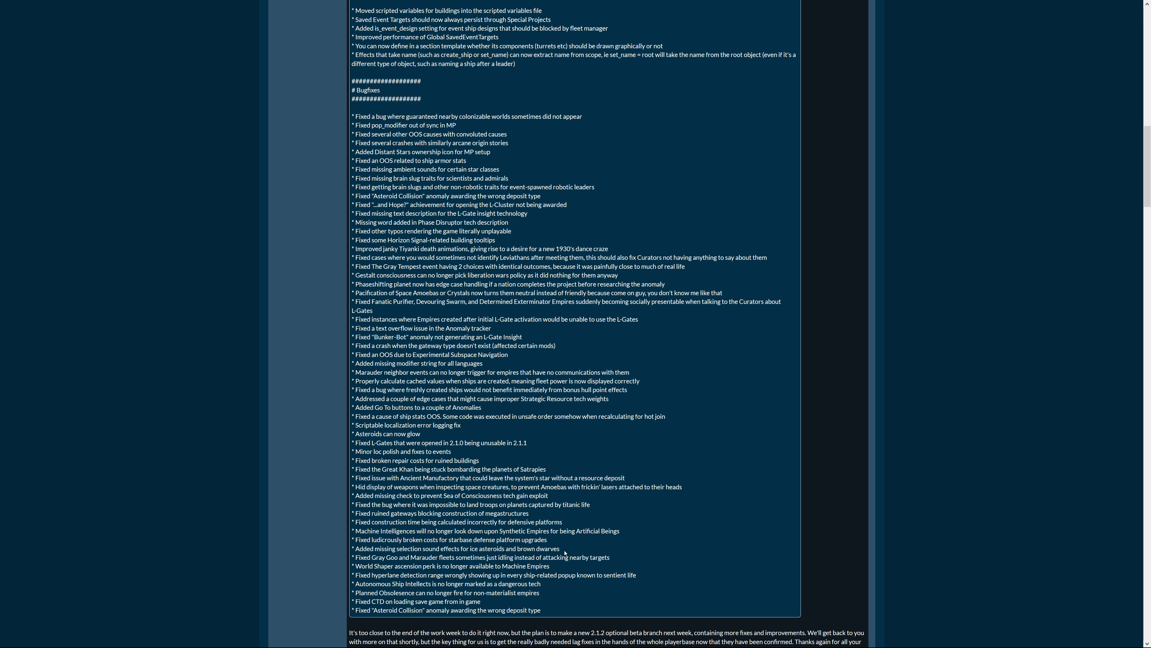
pyautogui.moveTo(565, 553)
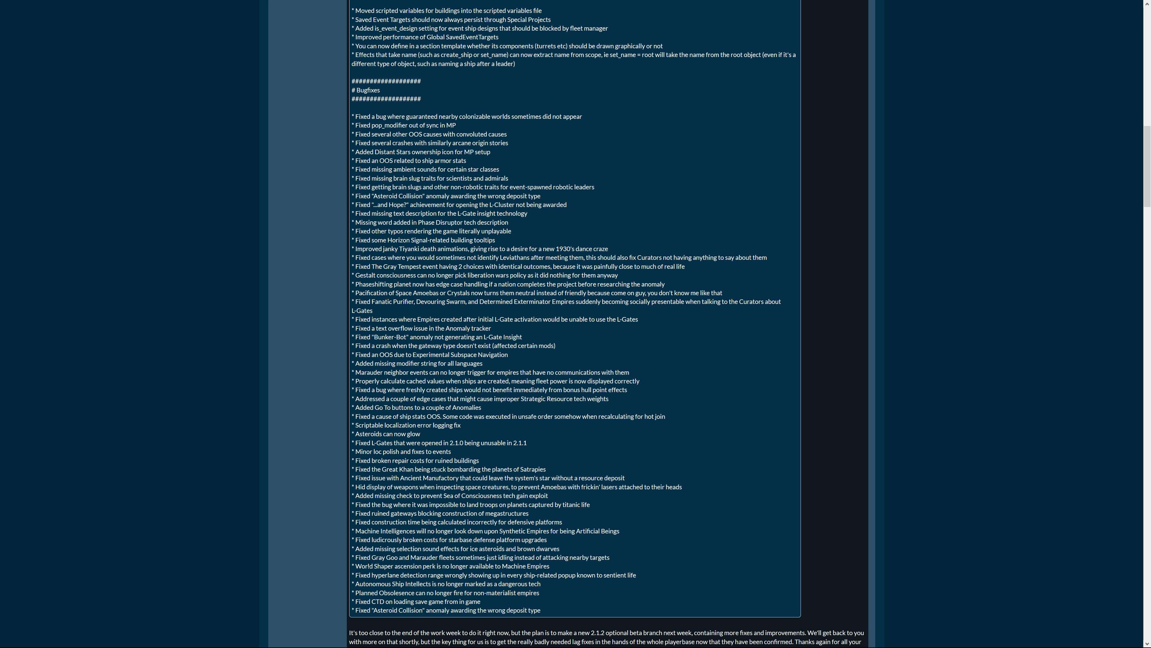
pyautogui.moveTo(604, 565)
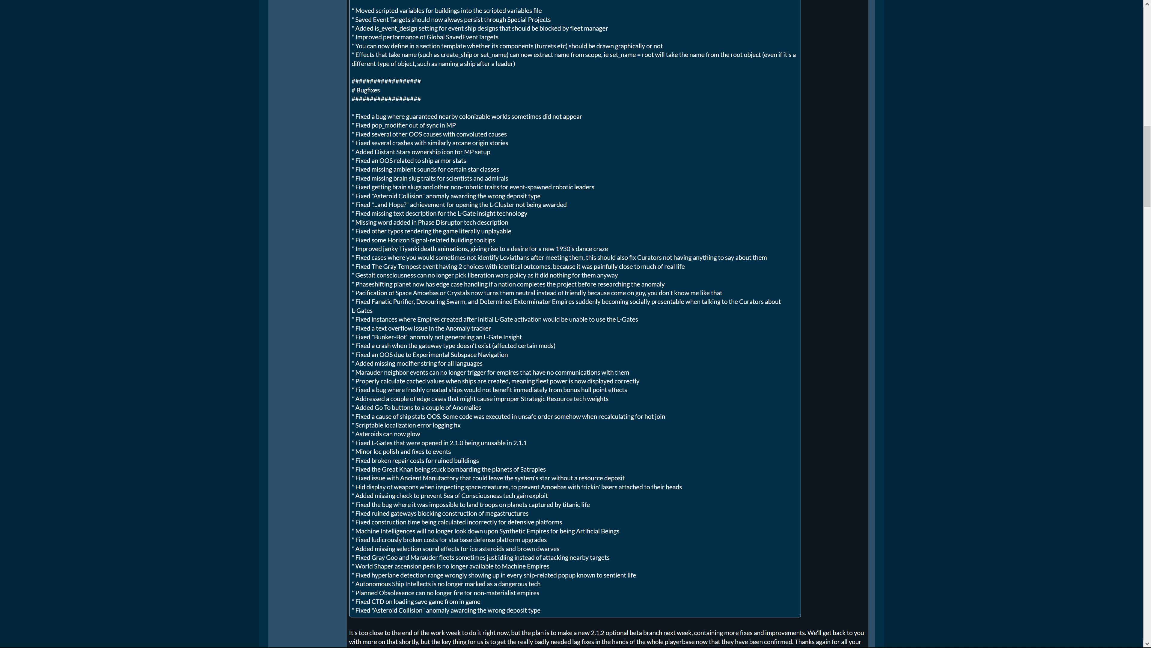
pyautogui.scroll(-3)
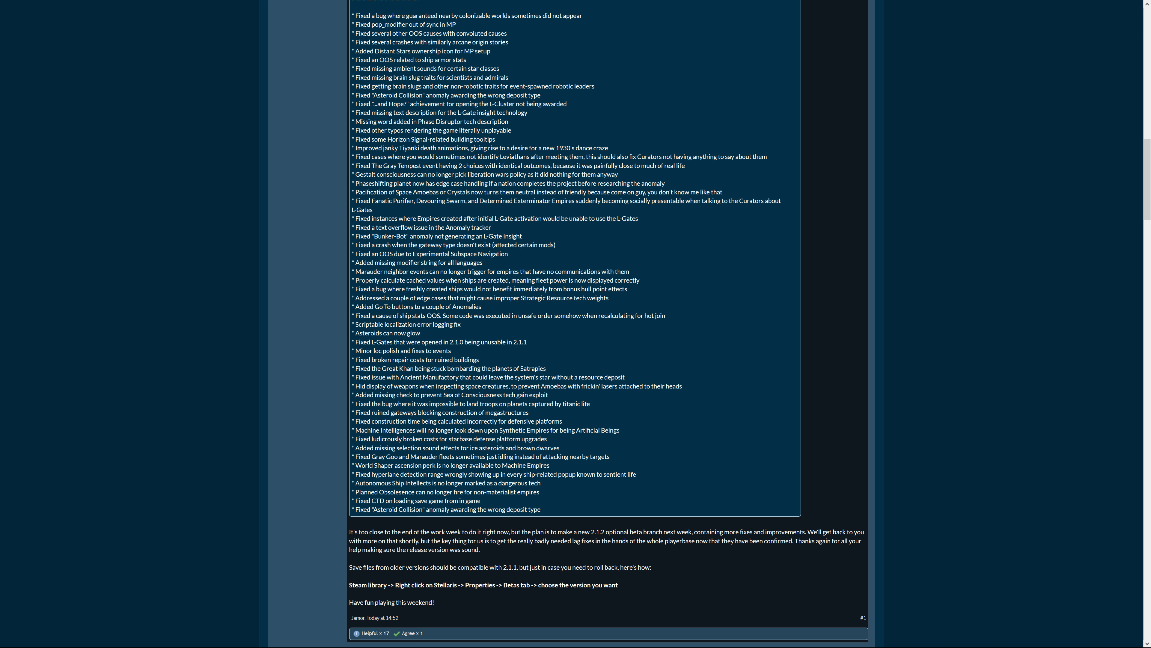
pyautogui.moveTo(577, 481)
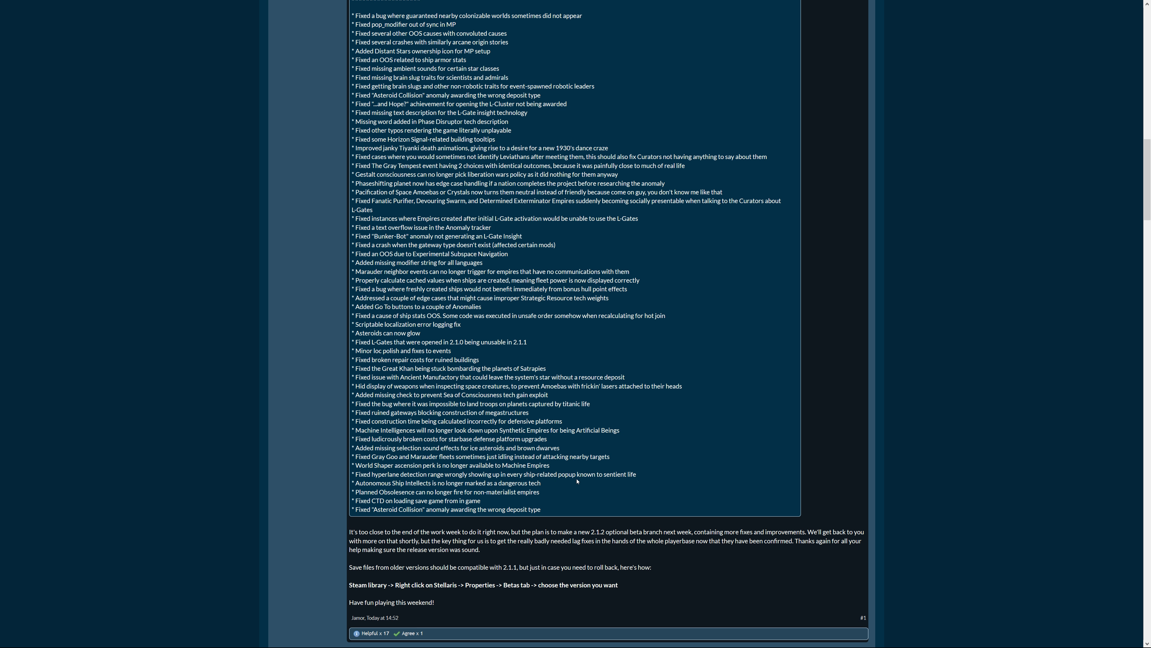
pyautogui.moveTo(561, 497)
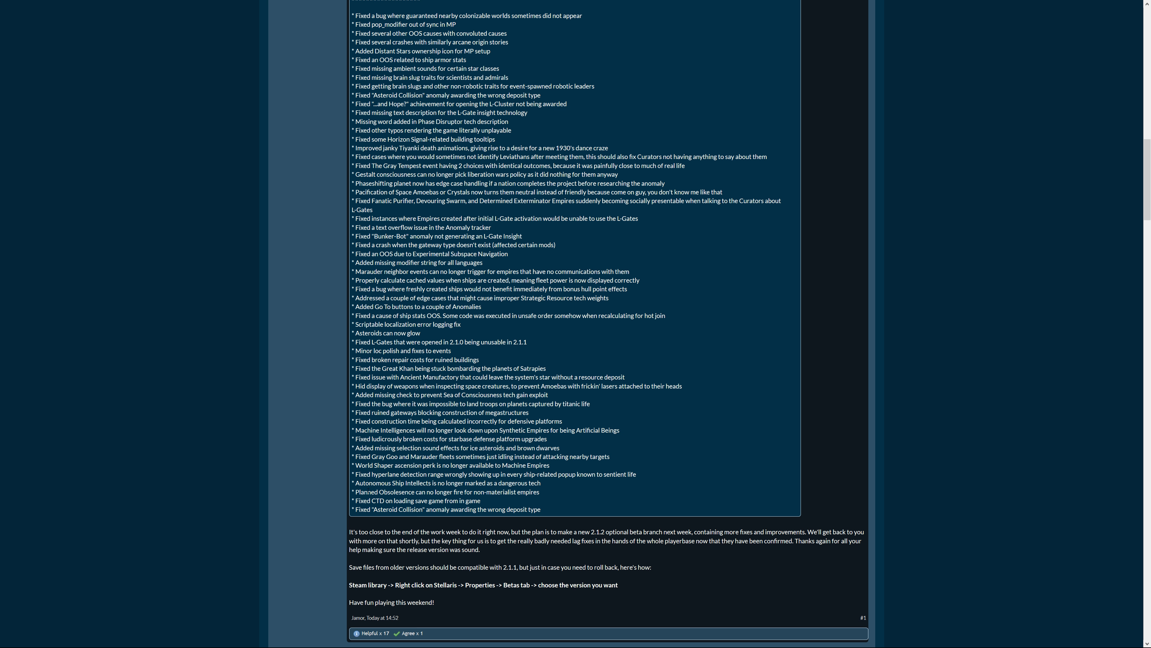
pyautogui.moveTo(542, 491)
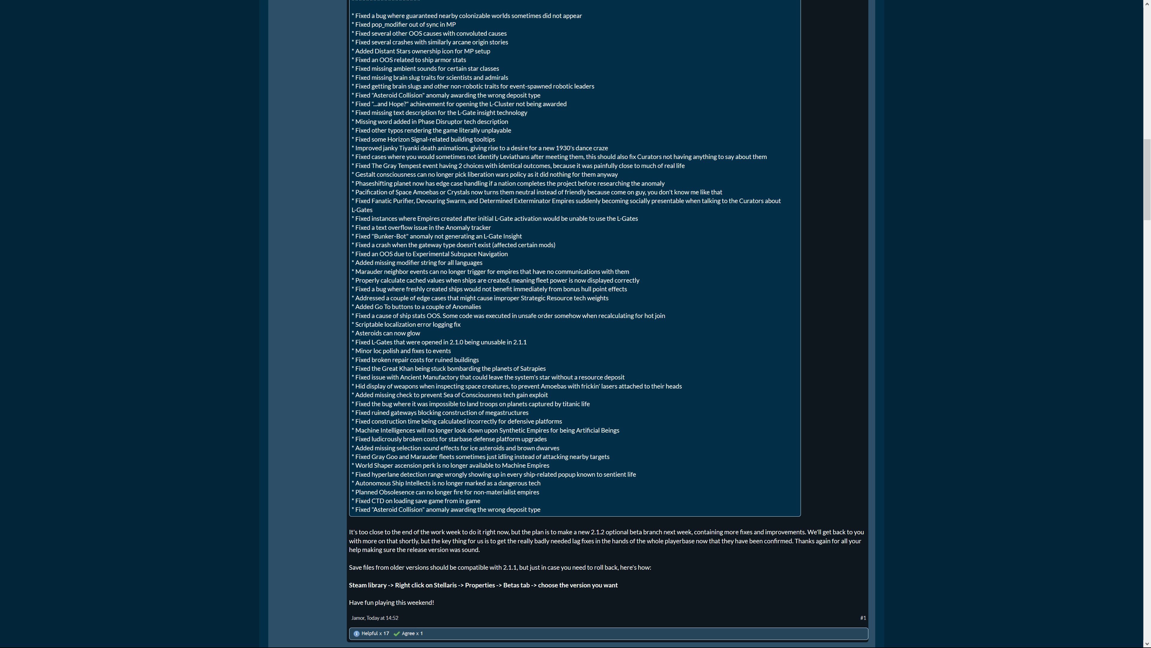
pyautogui.moveTo(524, 501)
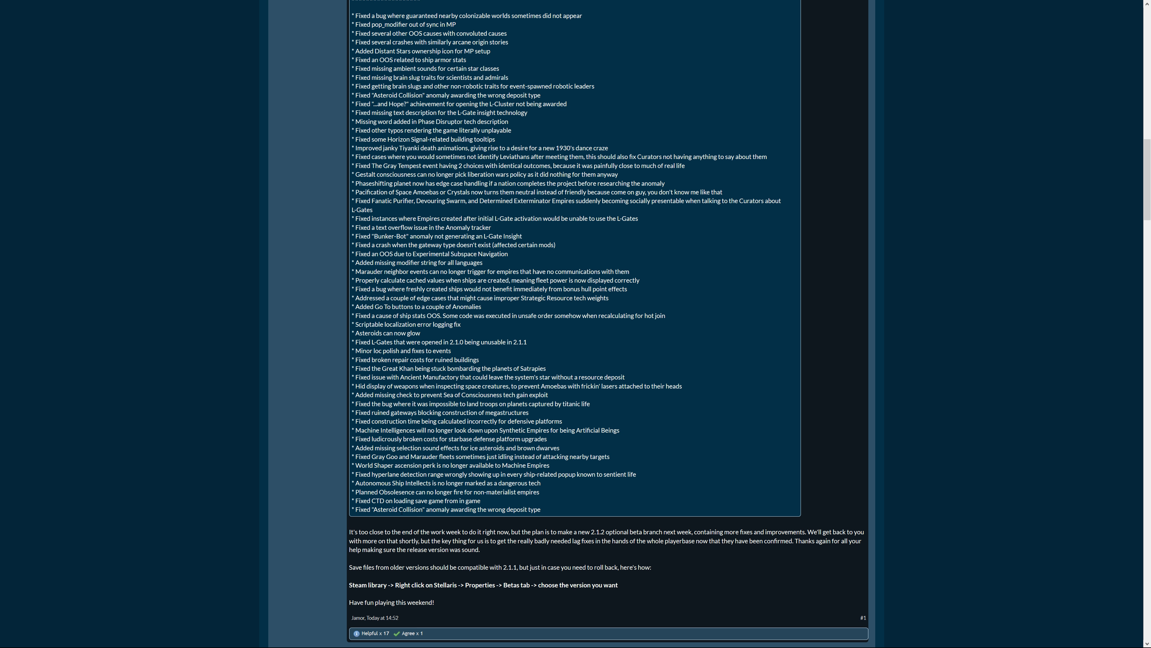
pyautogui.scroll(-3)
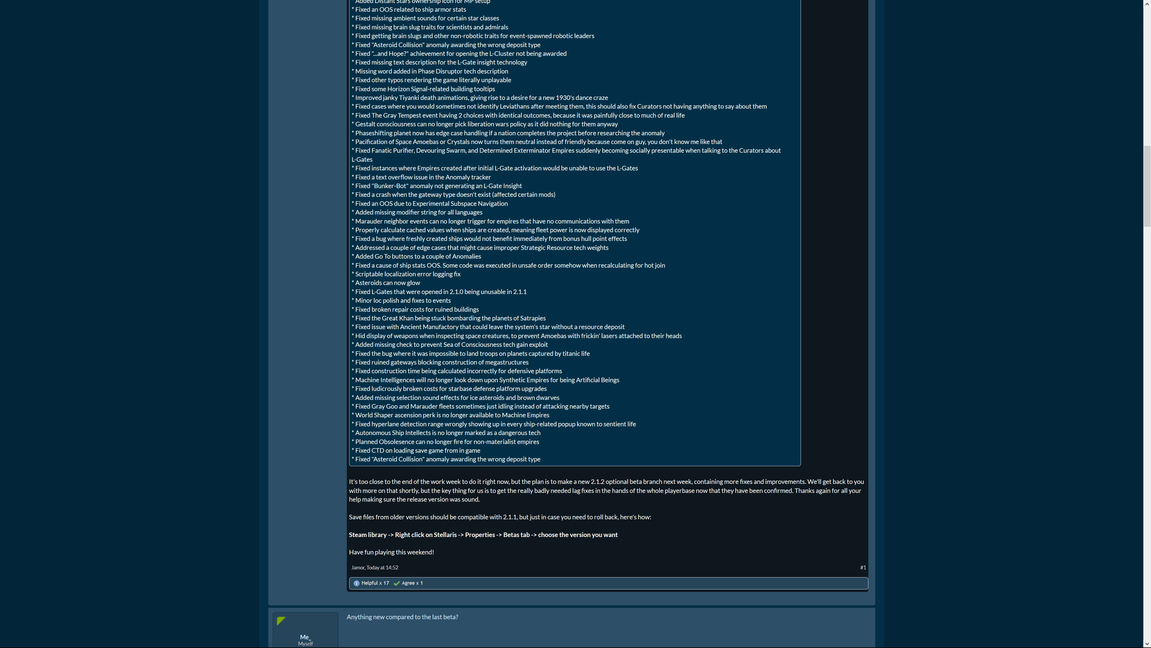
pyautogui.moveTo(668, 514)
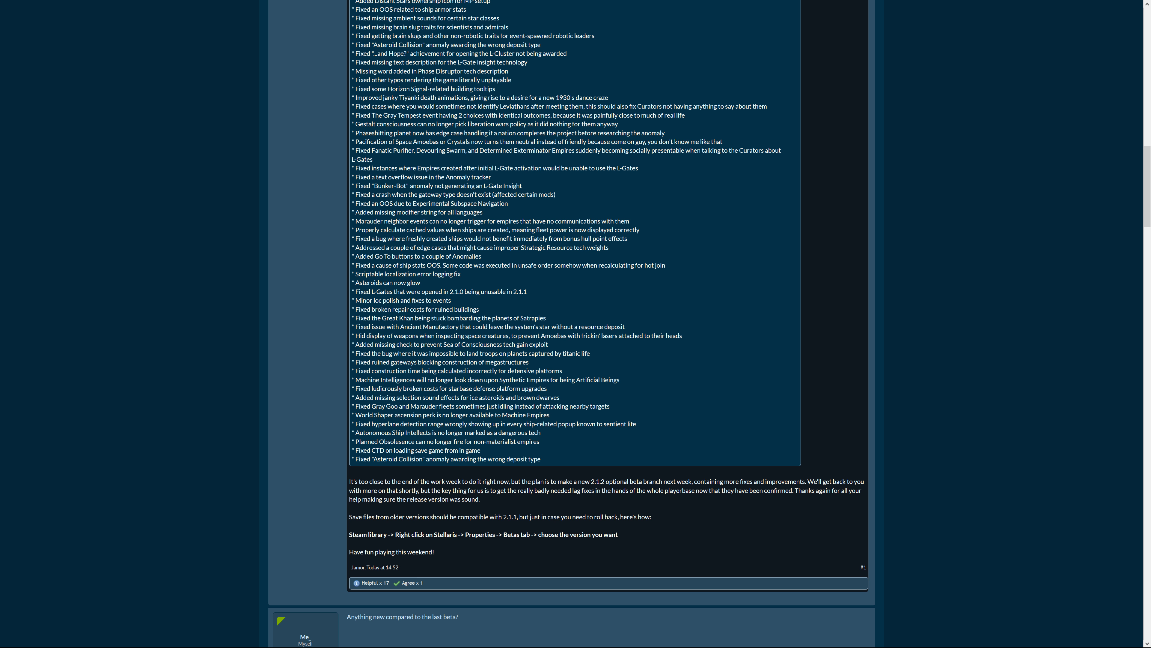
pyautogui.moveTo(530, 498)
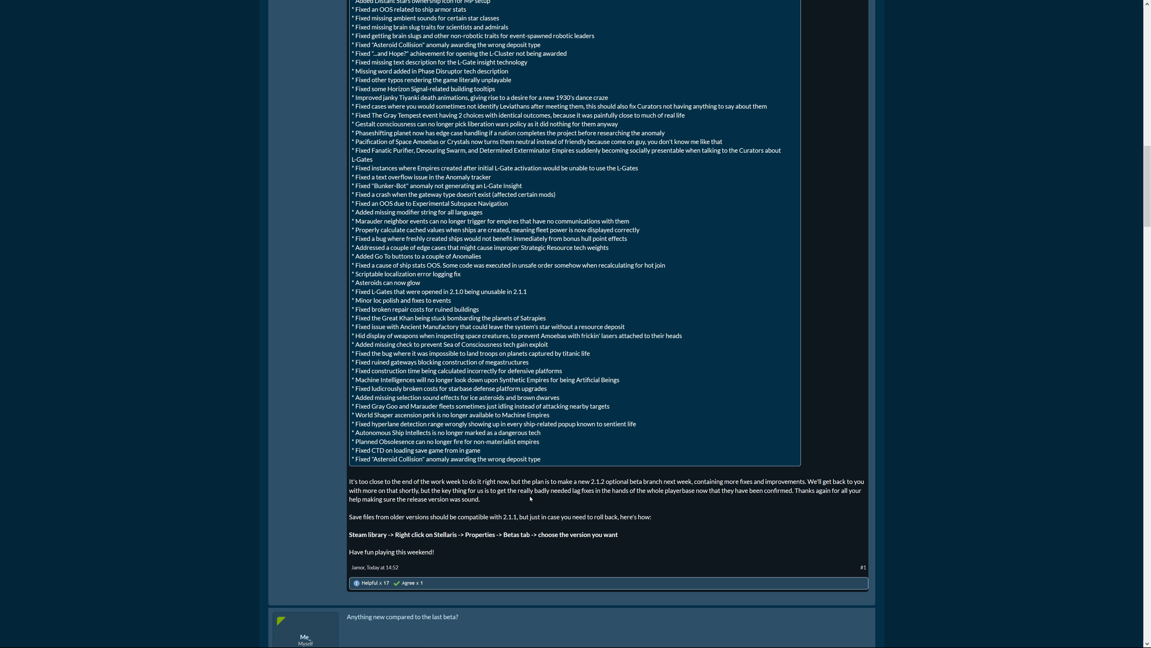
pyautogui.moveTo(625, 491)
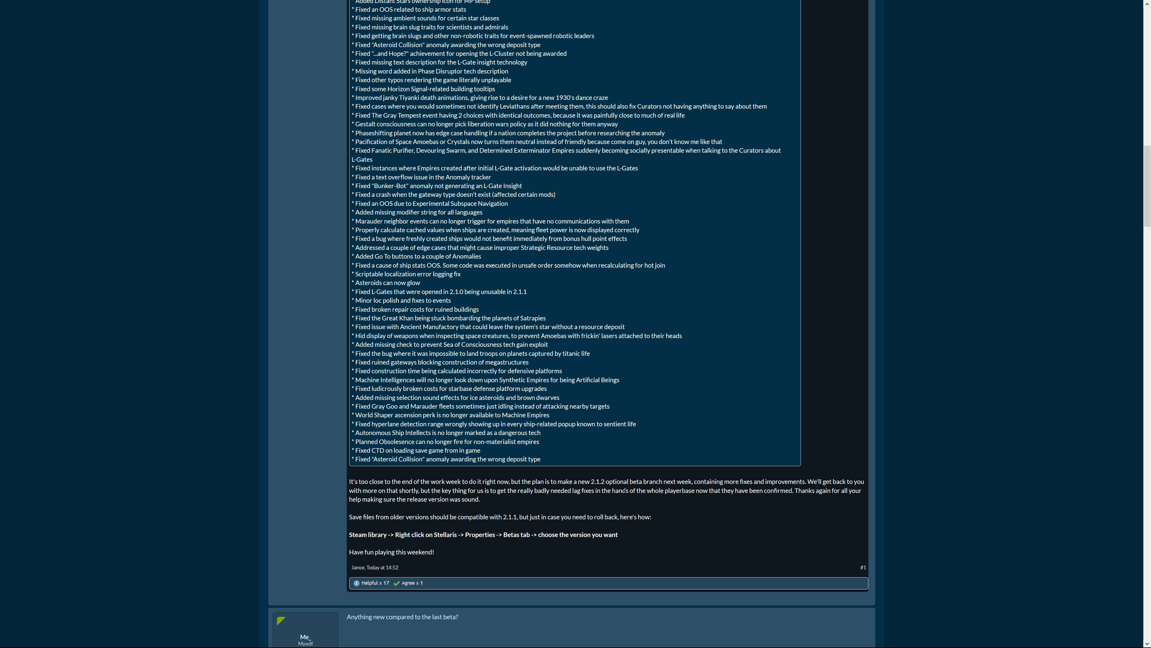
pyautogui.moveTo(665, 498)
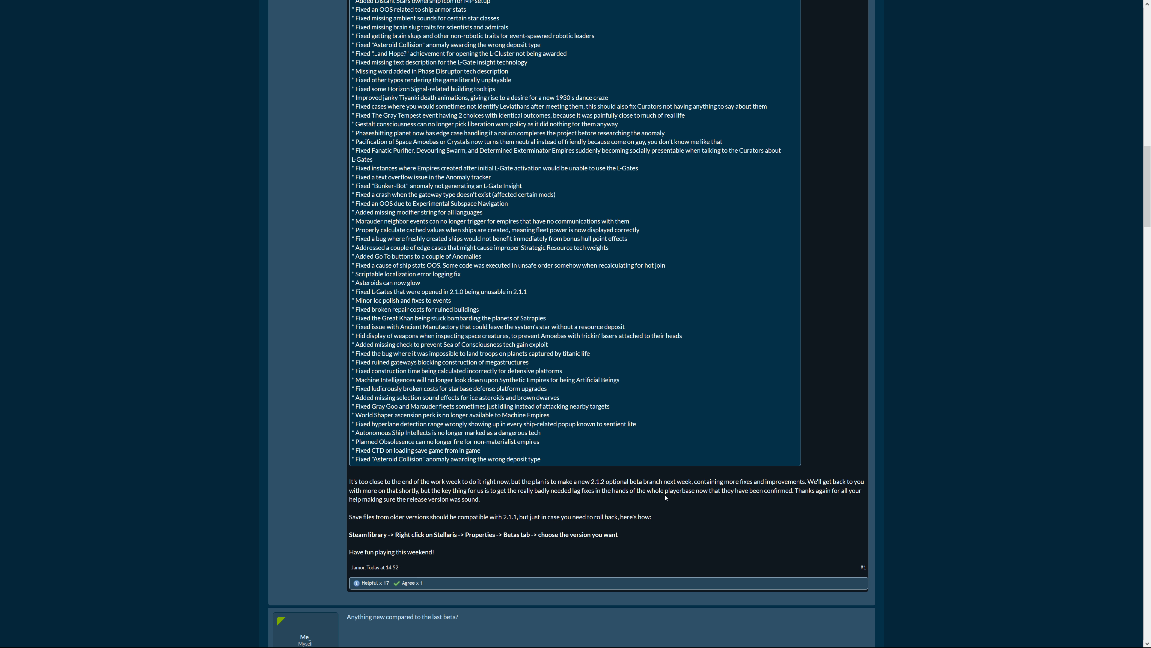
pyautogui.moveTo(778, 500)
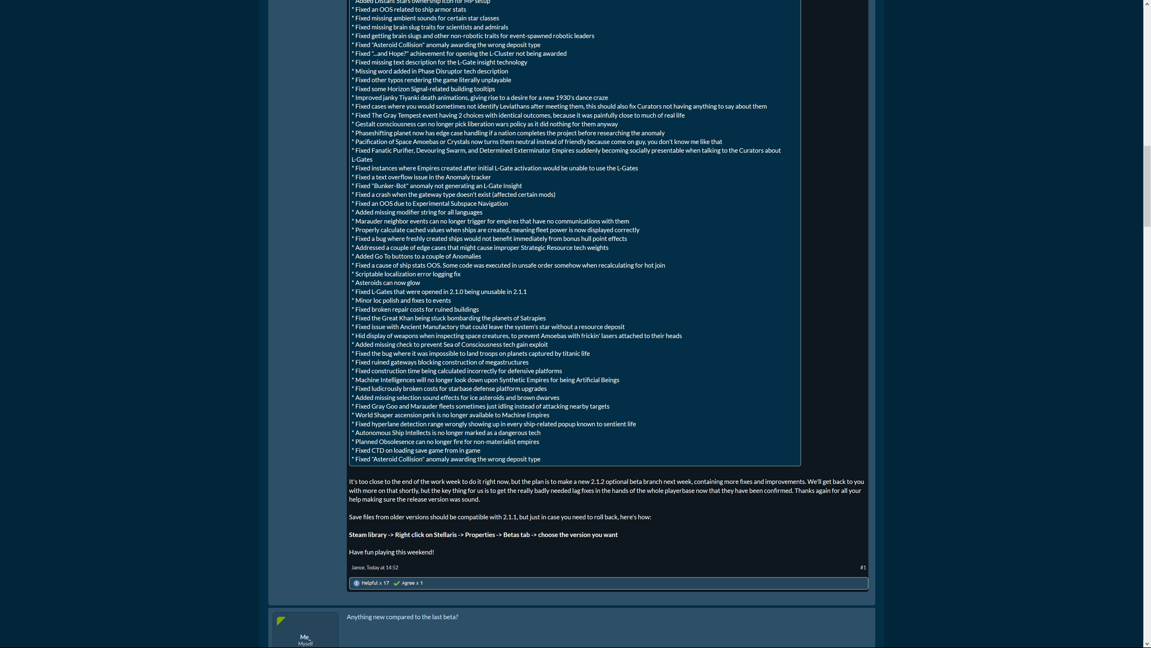
pyautogui.moveTo(576, 507)
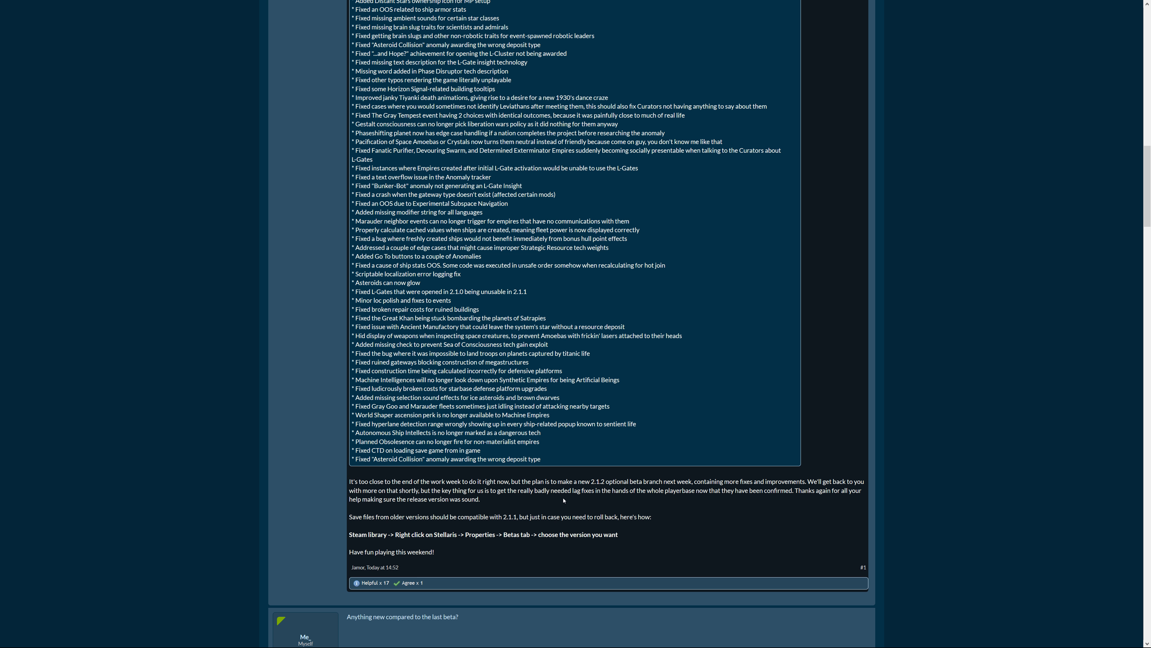
pyautogui.moveTo(563, 501)
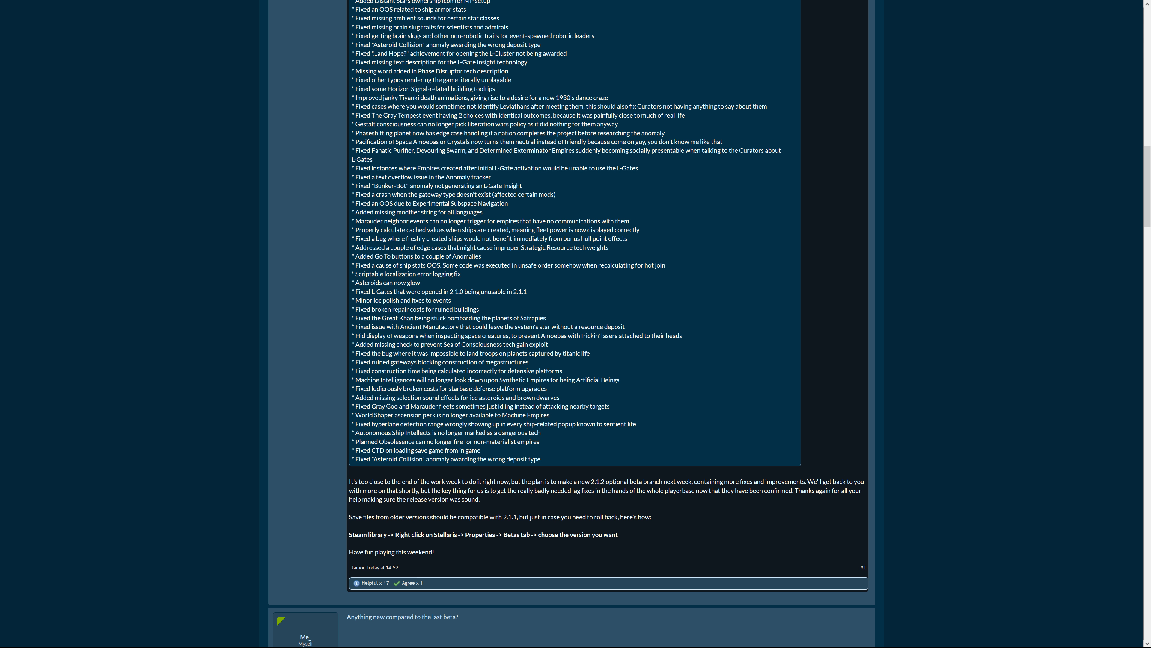
pyautogui.scroll(-3)
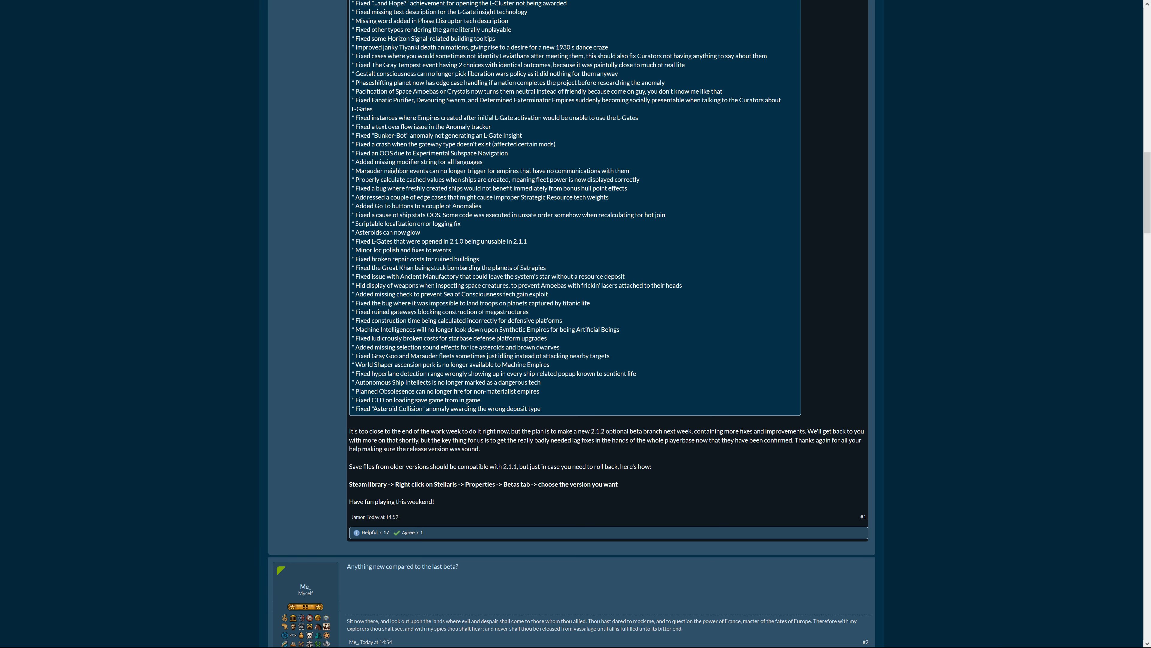
pyautogui.scroll(3)
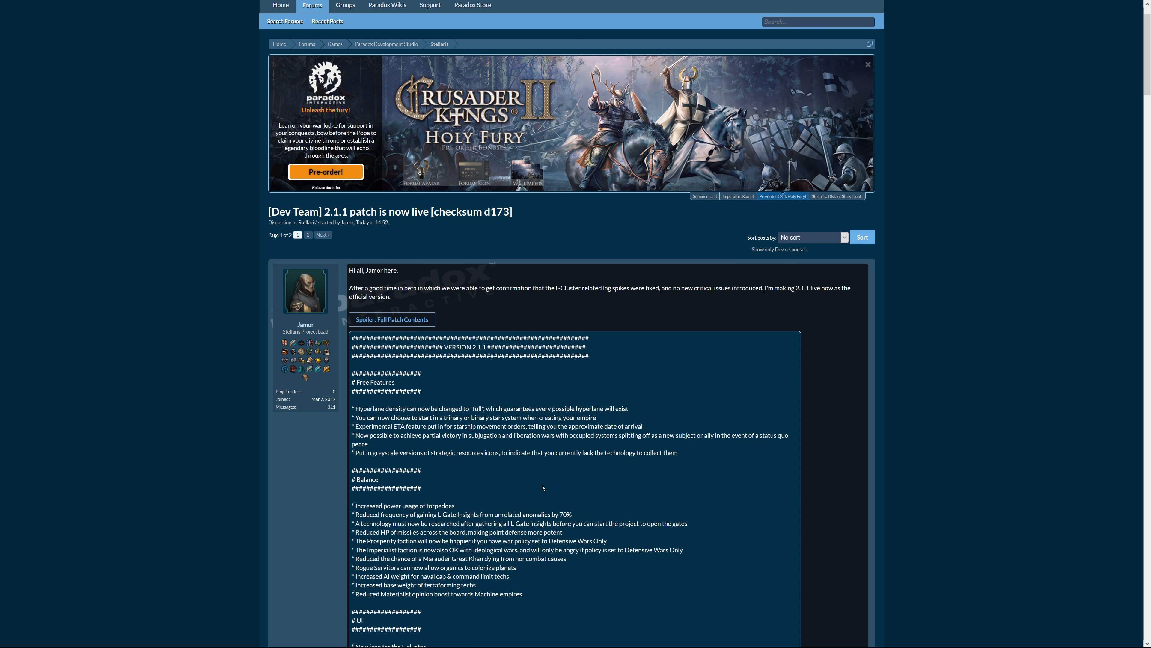
pyautogui.scroll(-3)
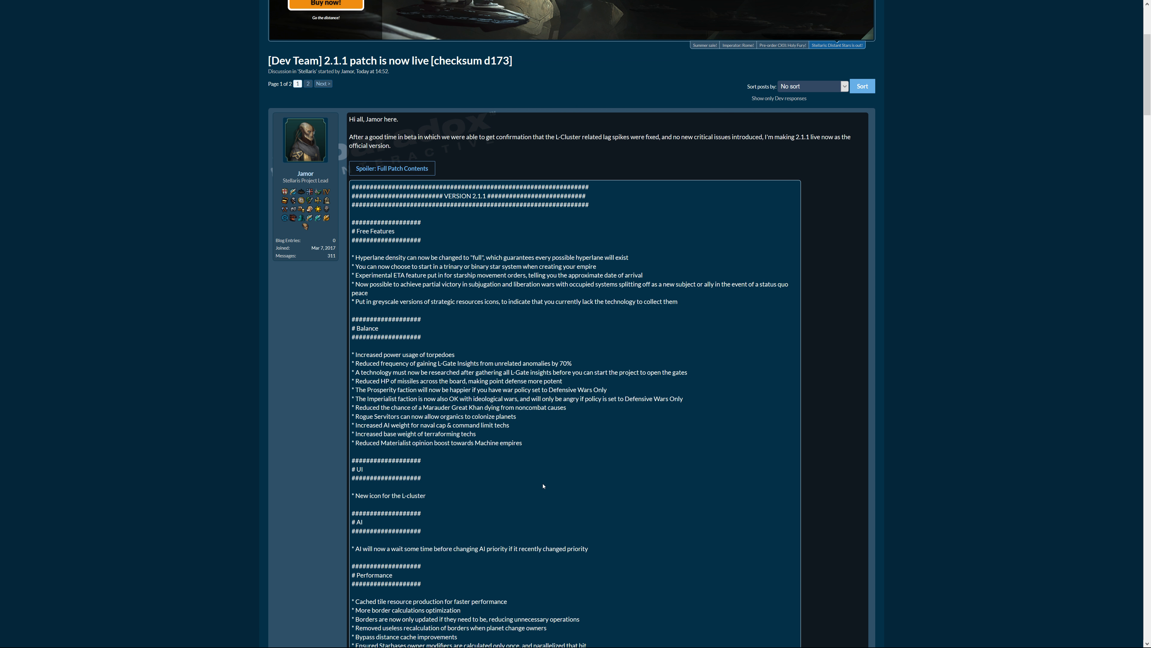